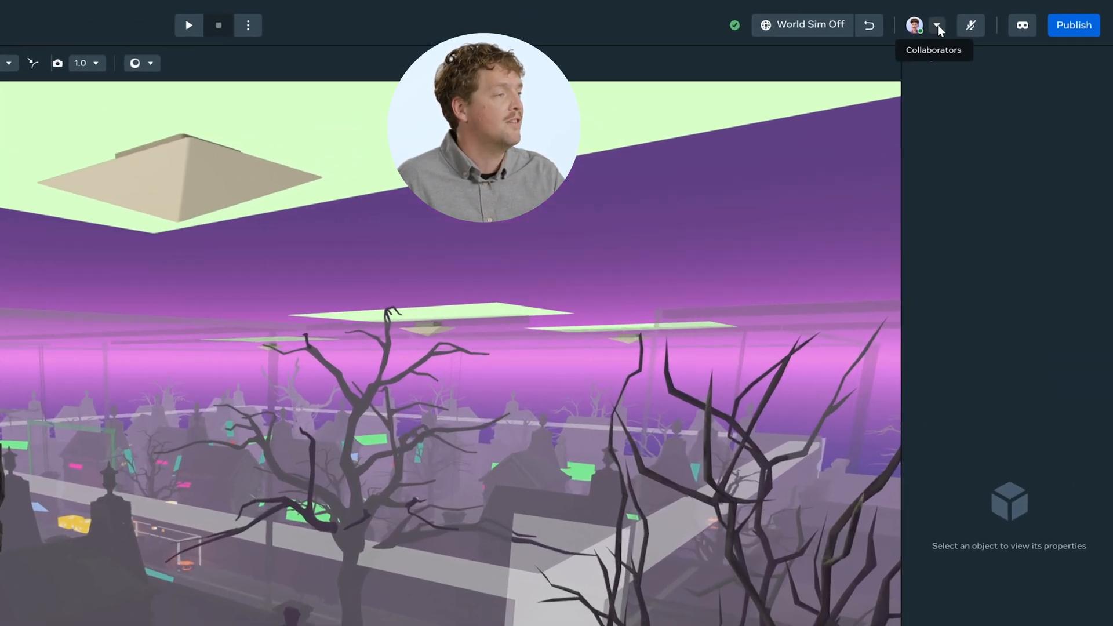
click(937, 25)
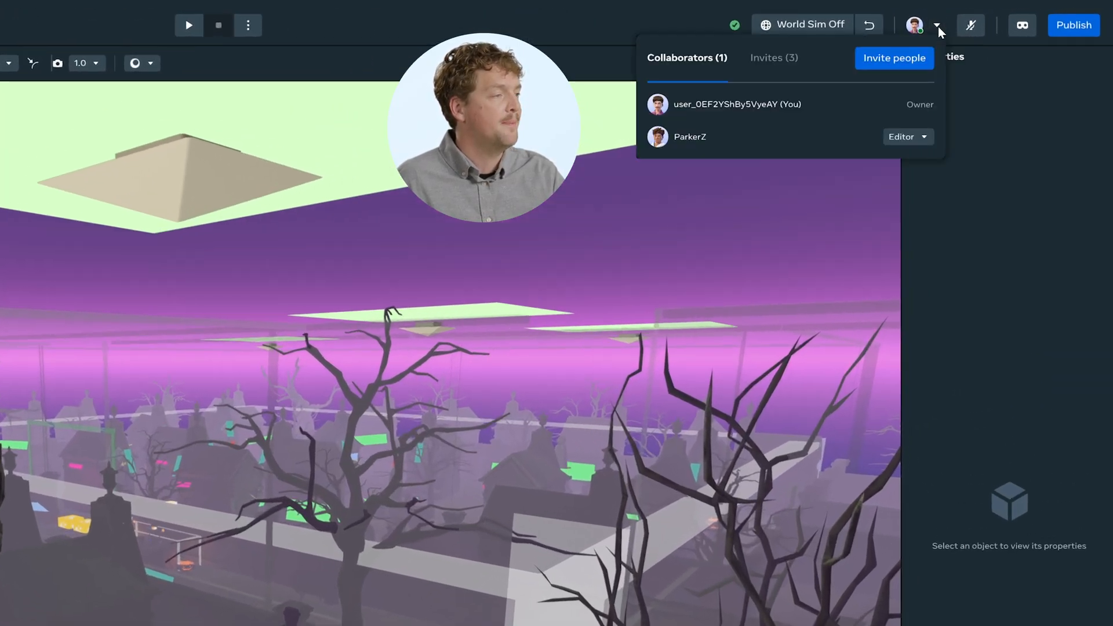
click(894, 58)
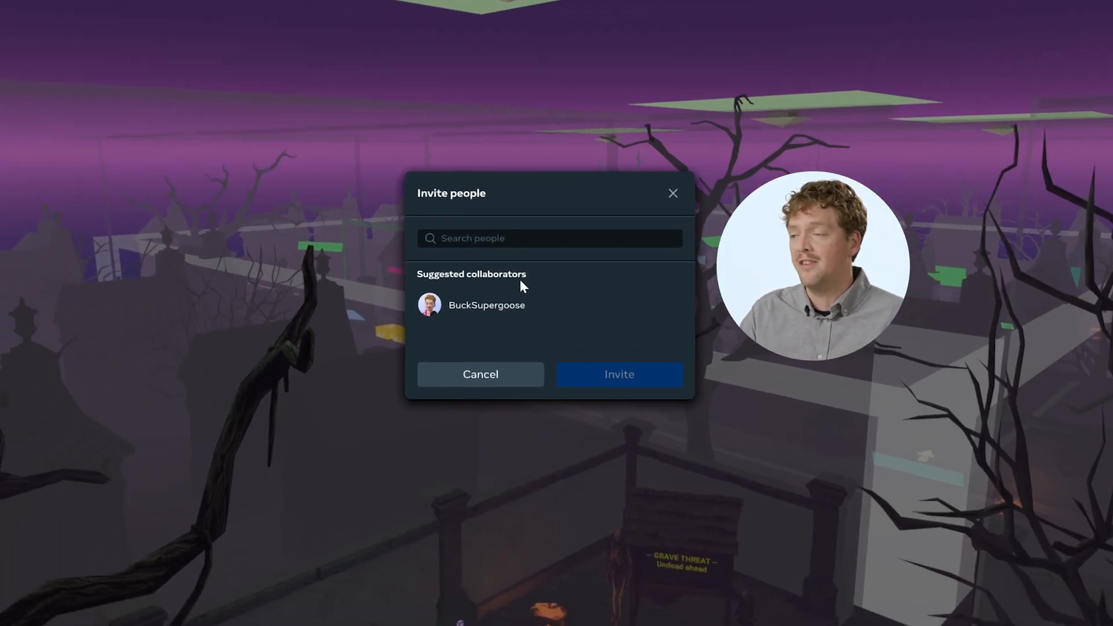
click(486, 304)
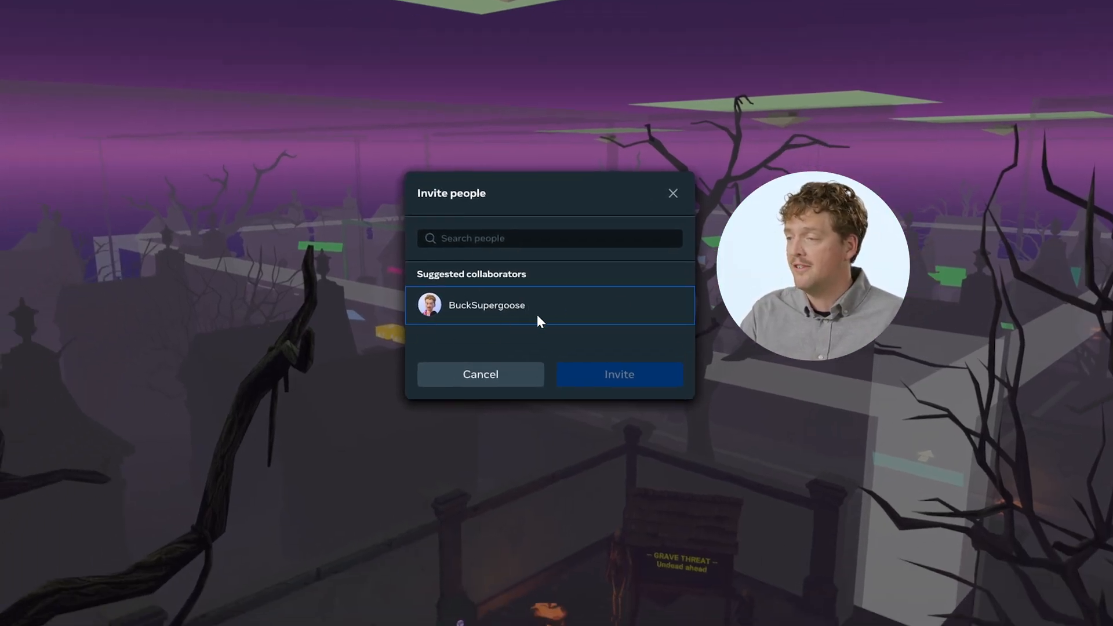
click(549, 238)
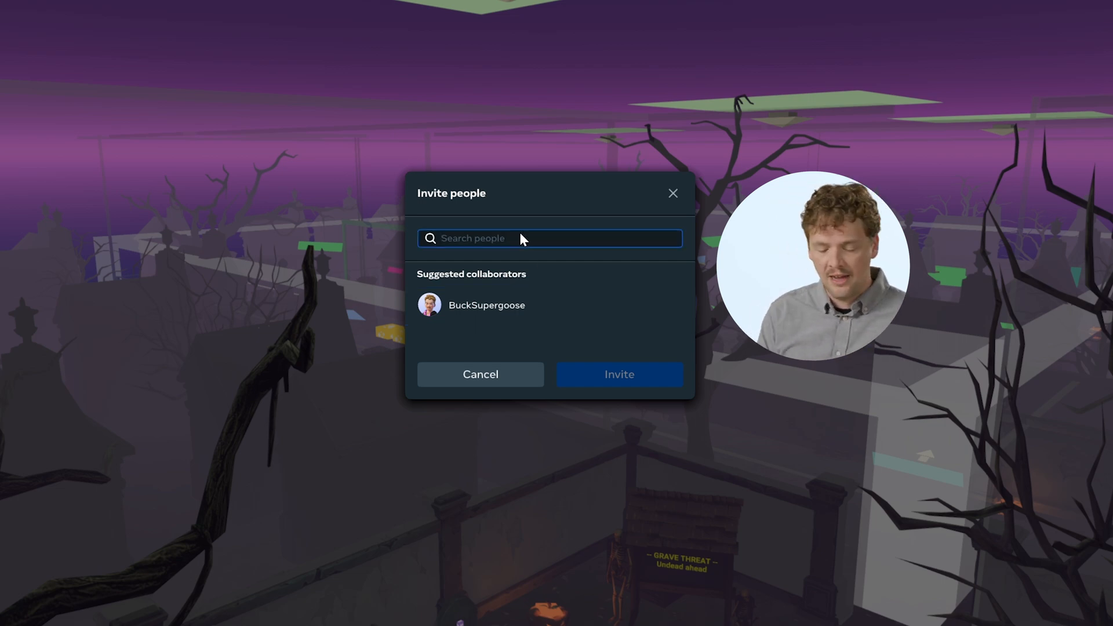
text(bucksupergoose)
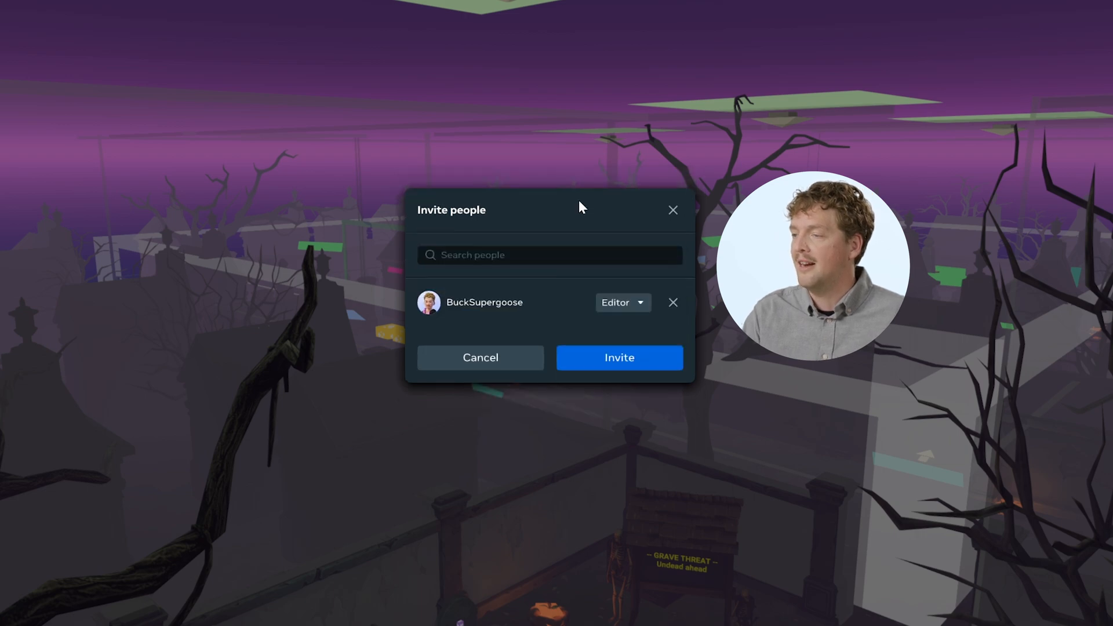
click(619, 303)
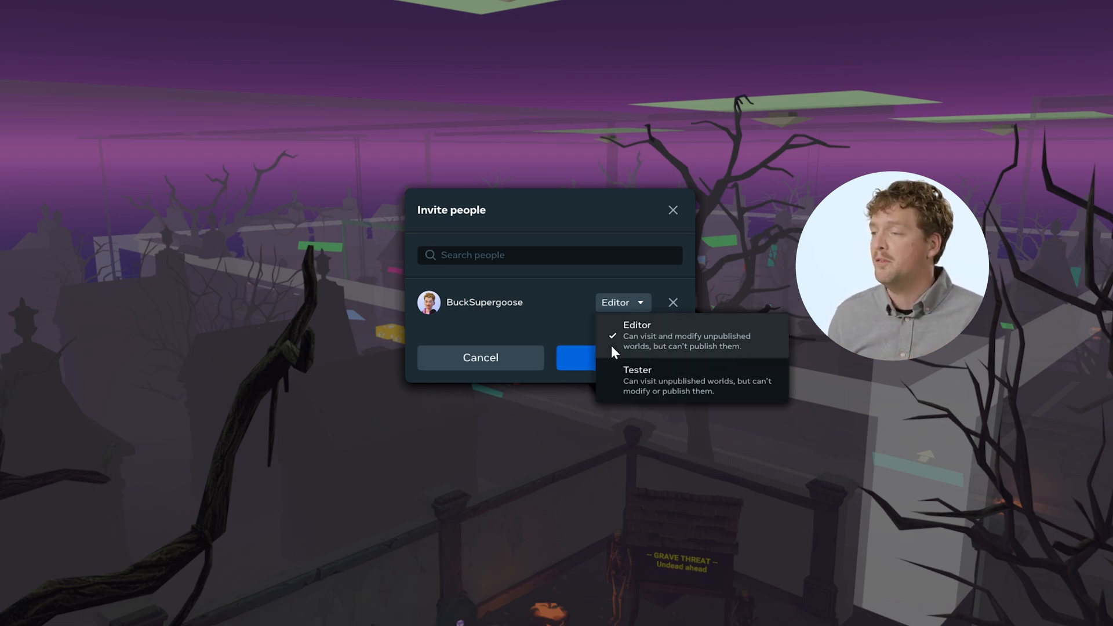
mouse_move(638, 351)
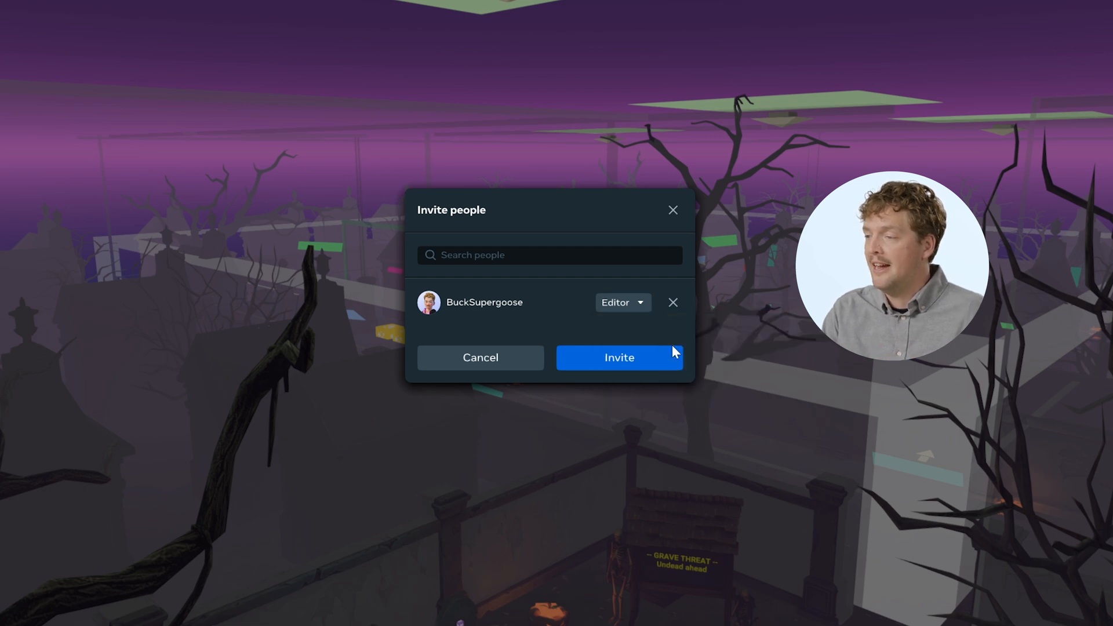
mouse_move(619, 357)
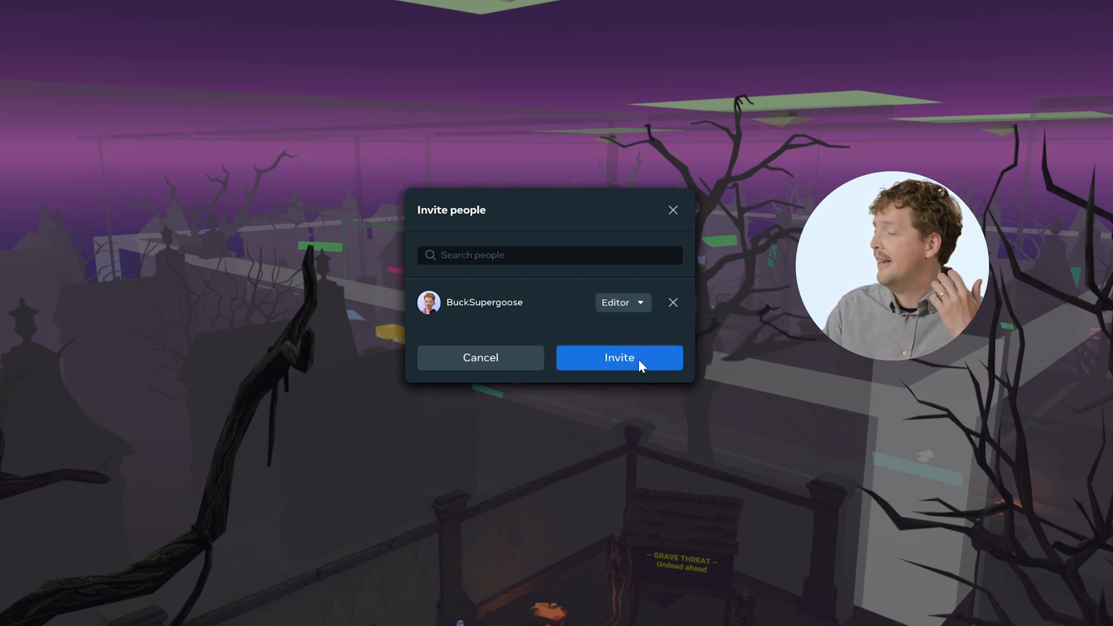
click(618, 357)
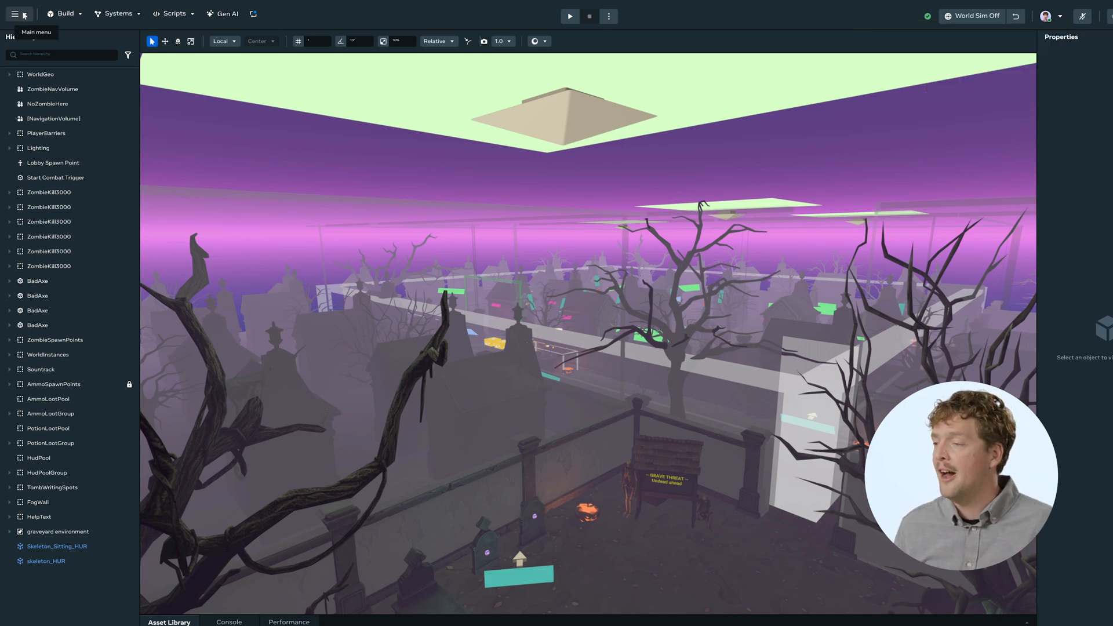
- Return to Creation Home and accept the Sorting Office invite from Notifications
click(25, 14)
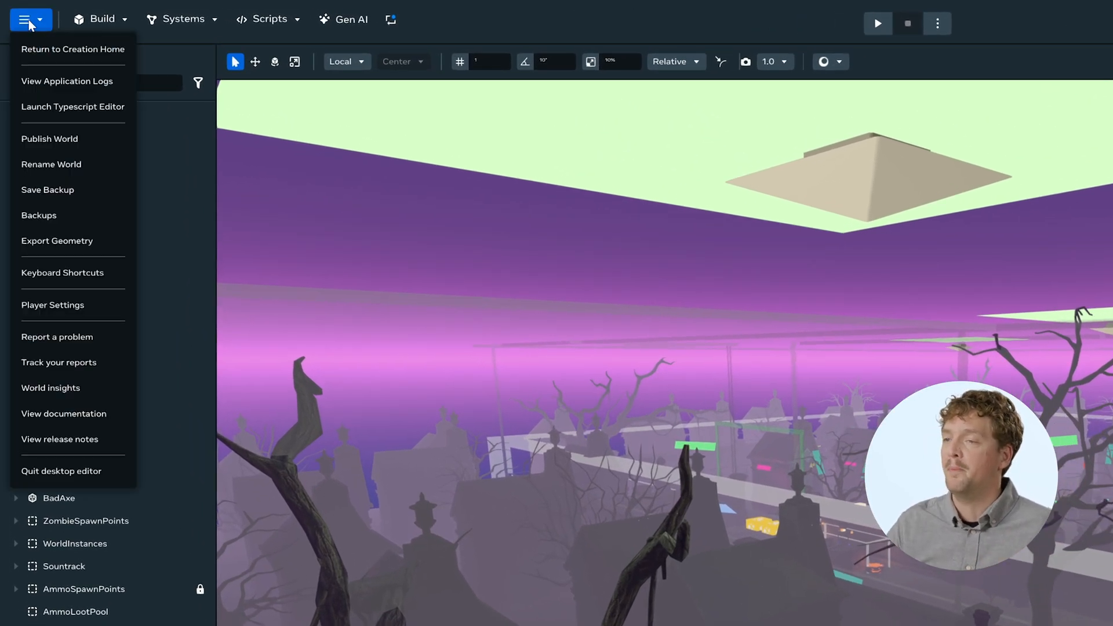
click(73, 49)
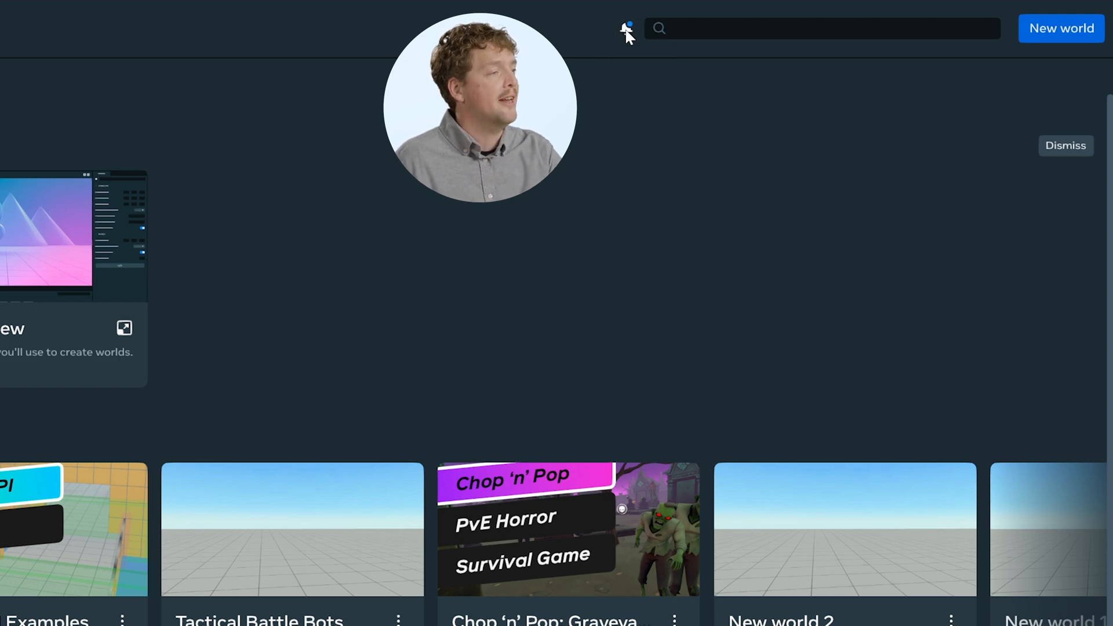
click(625, 29)
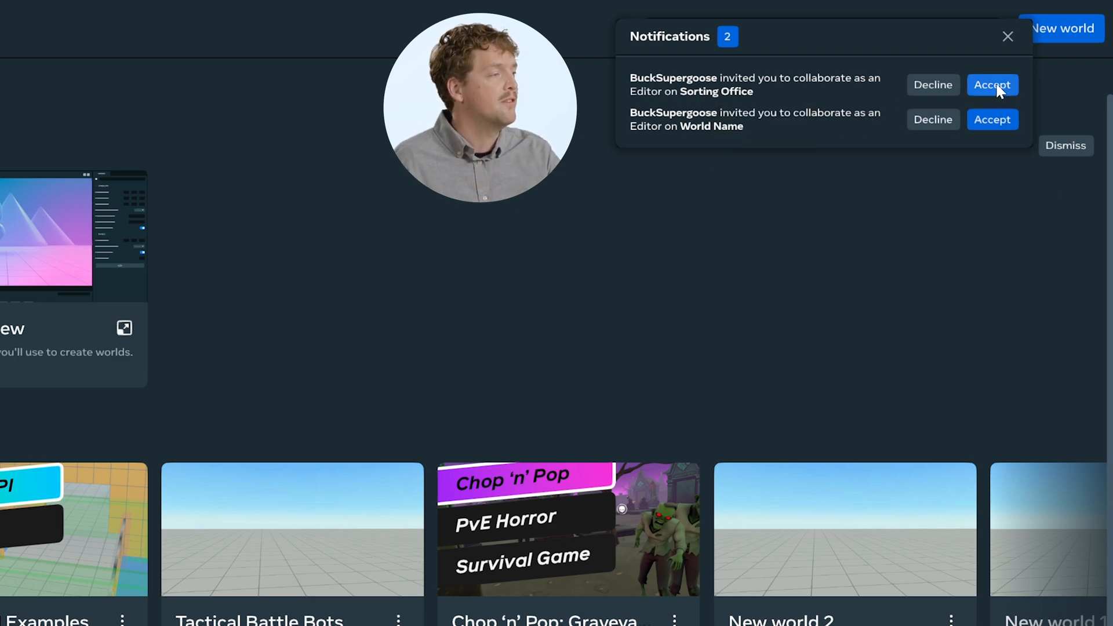
click(991, 84)
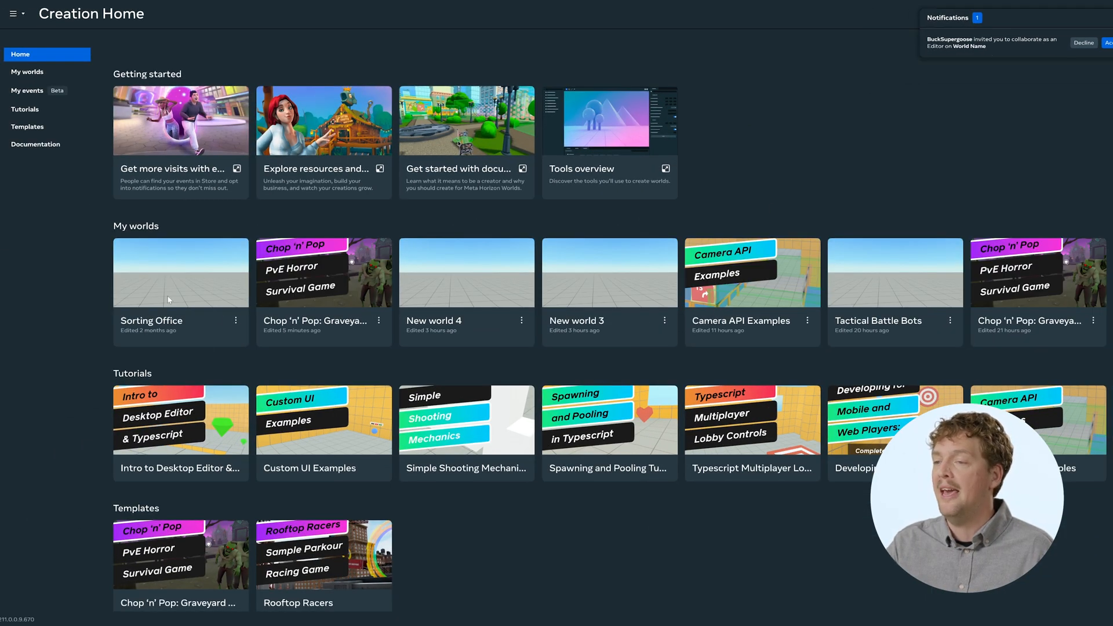
mouse_move(415, 290)
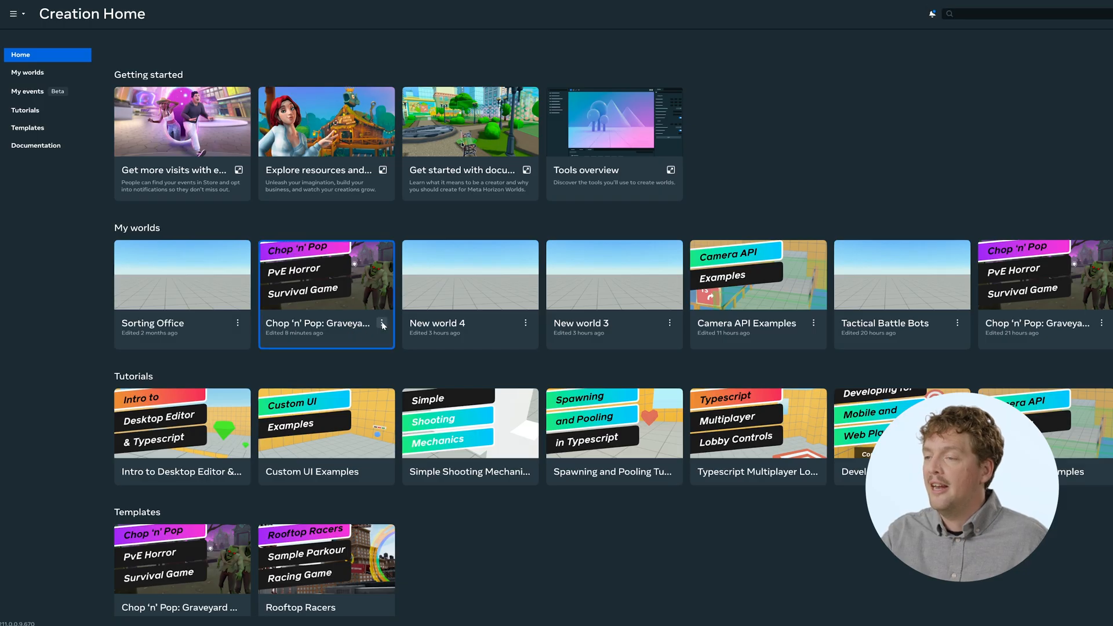
- Duplicate Chop 'n' Pop: Graveyard Bash, replacing '(Cloned)' with an '[Andy Dev]' prefix
click(382, 324)
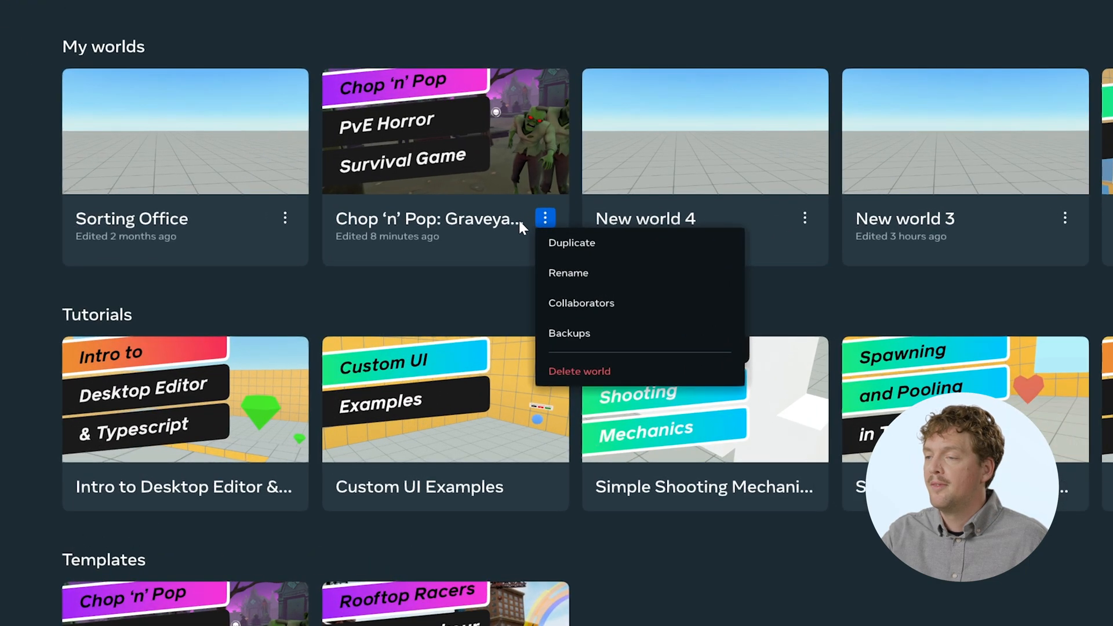
click(571, 242)
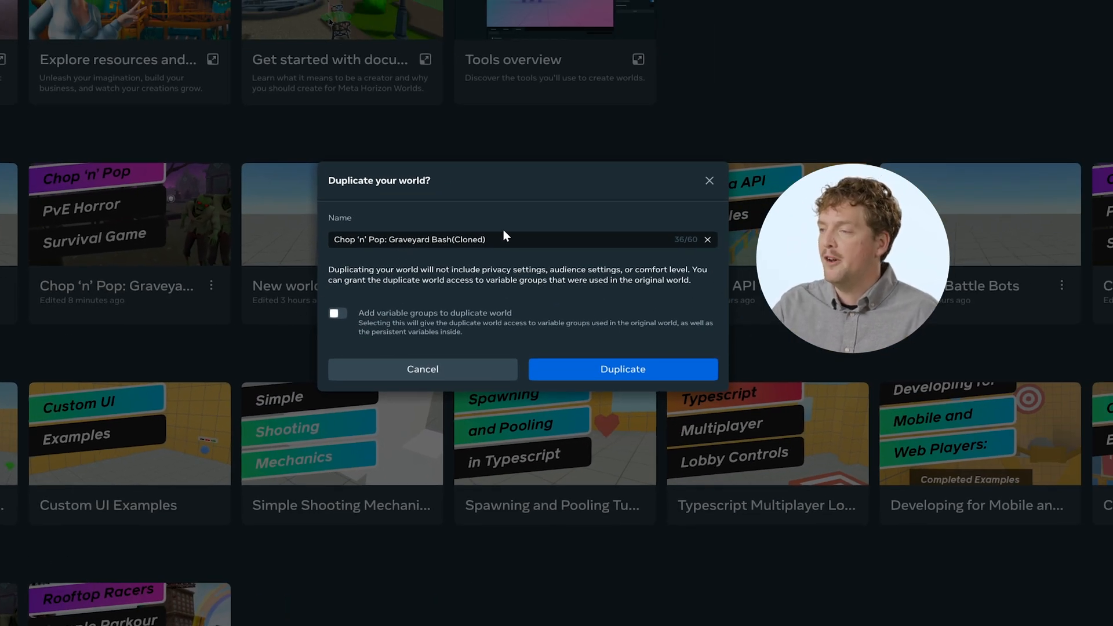
click(496, 240)
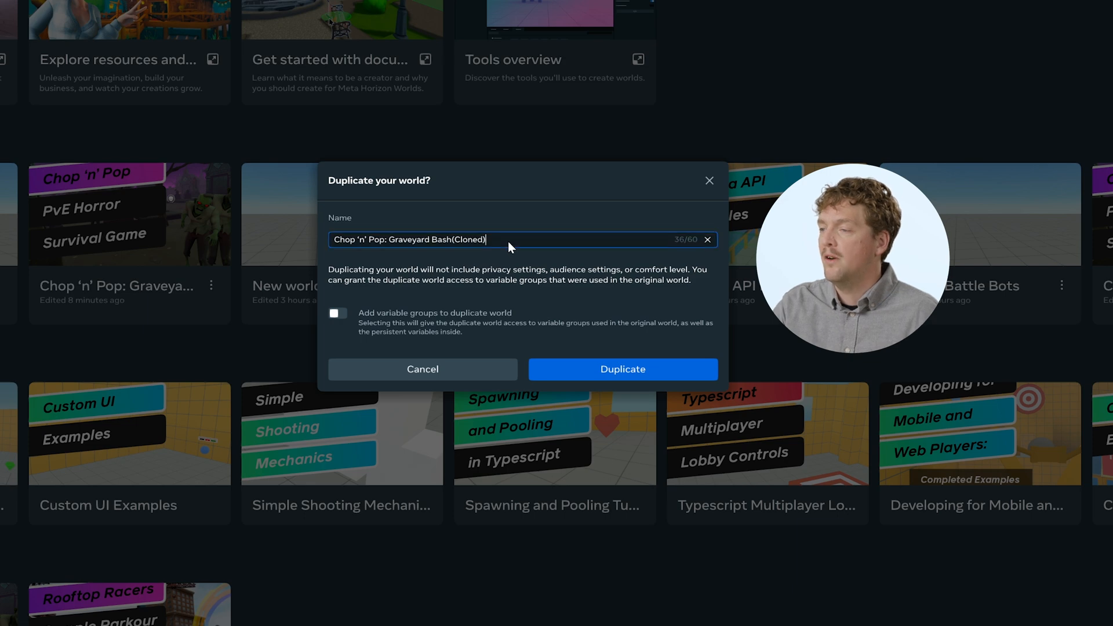
double_click(469, 239)
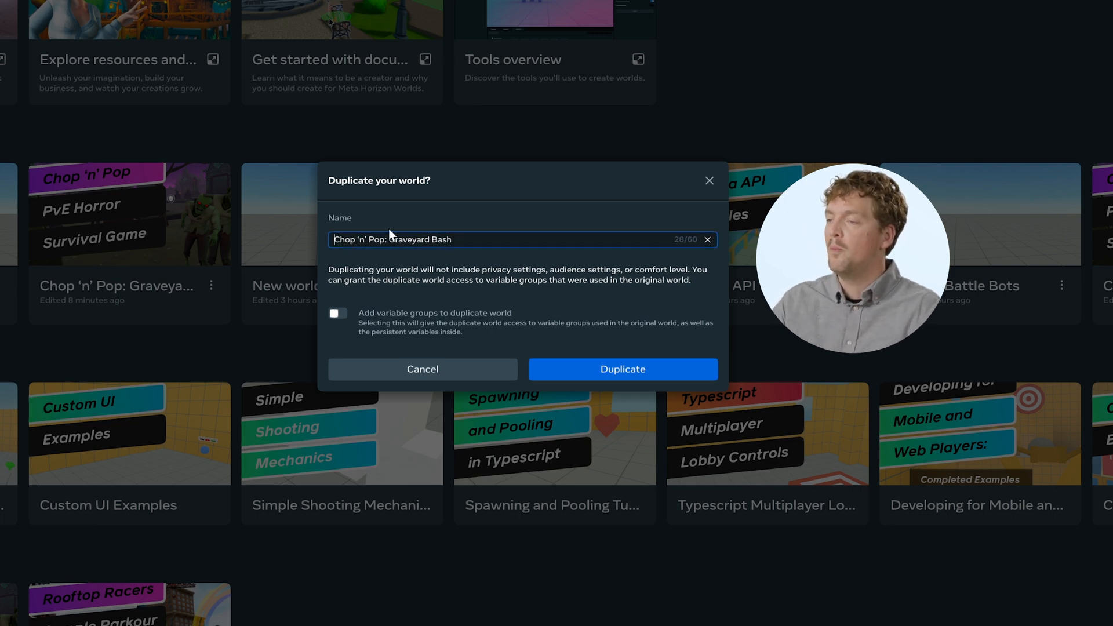
text([A)
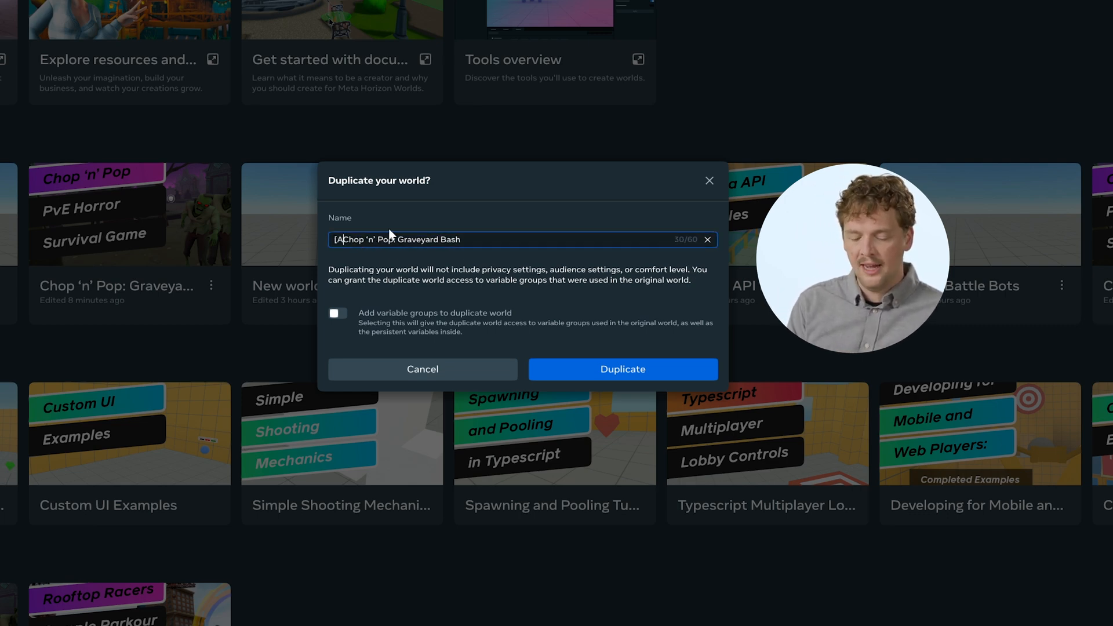
text(Andy Dev])
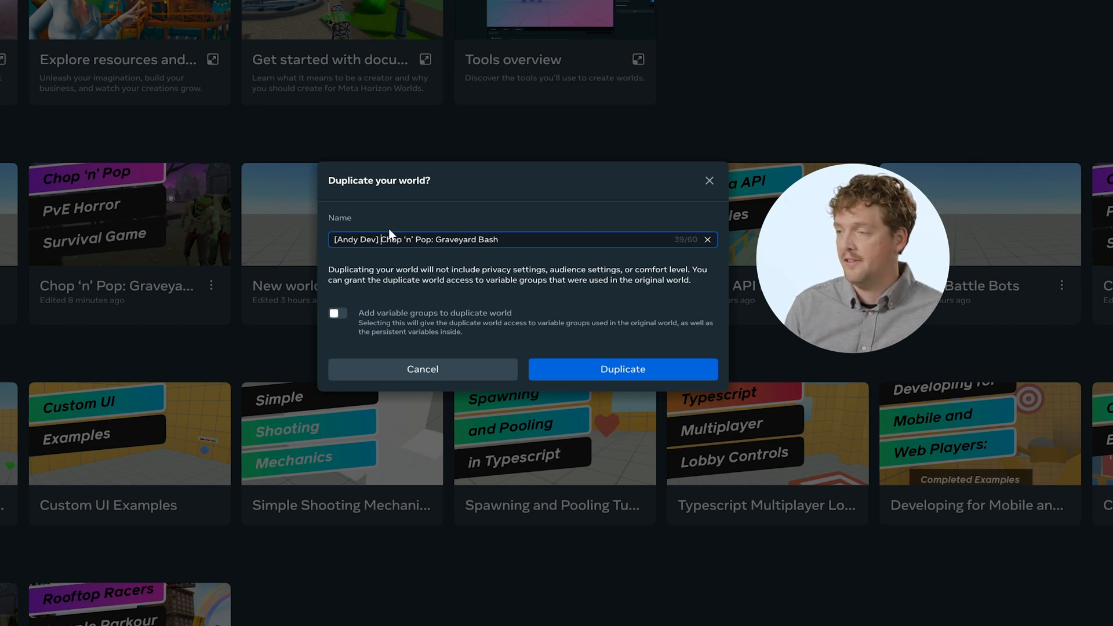
mouse_move(405, 301)
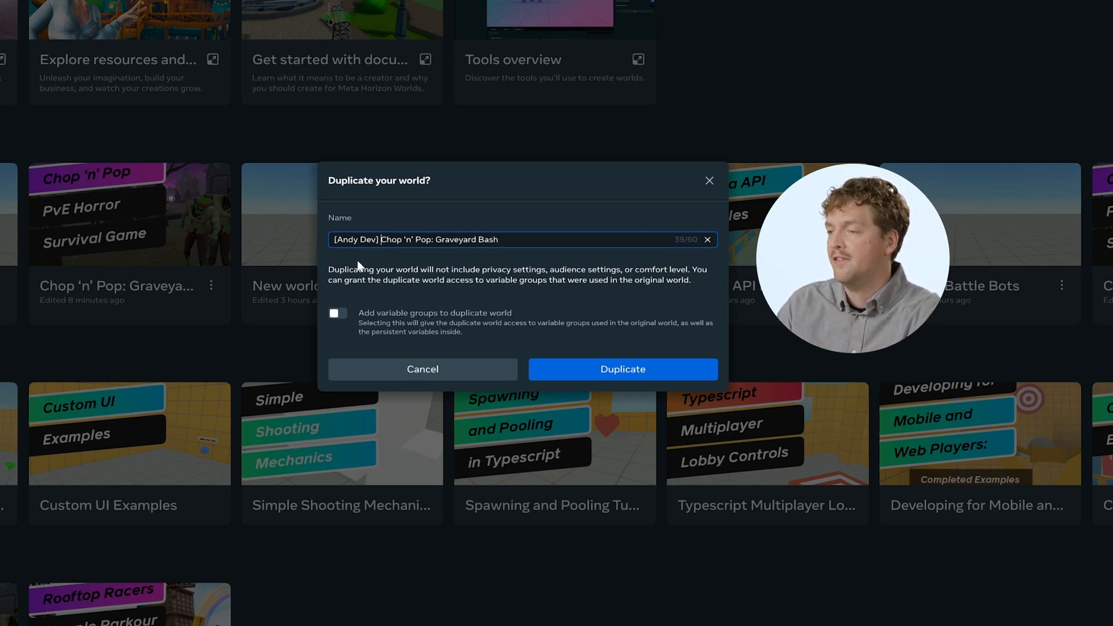
mouse_move(130, 234)
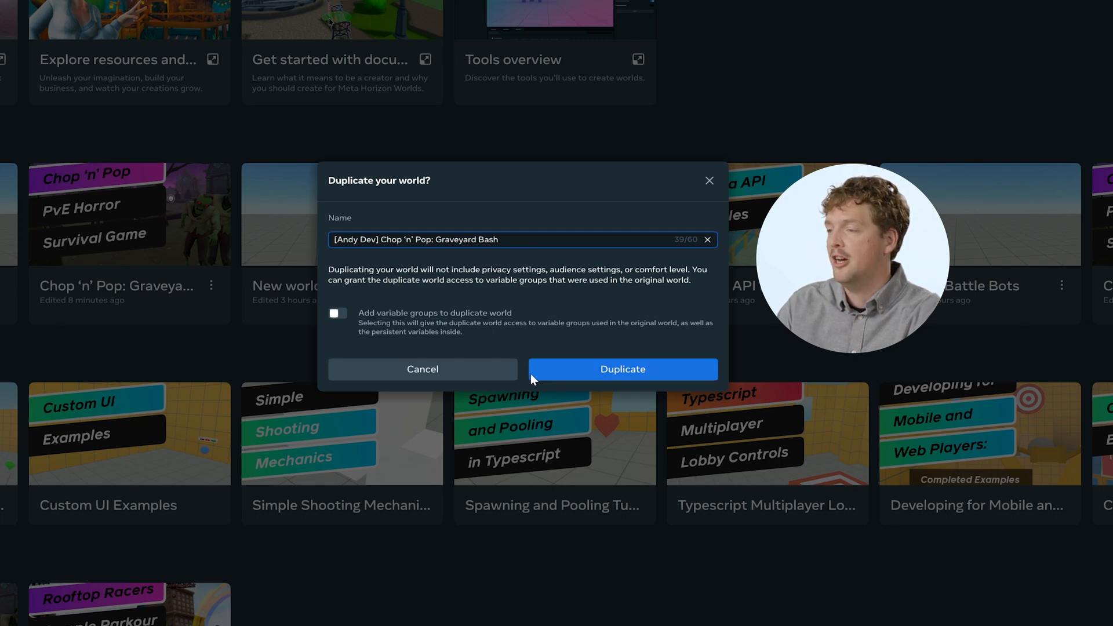
click(622, 369)
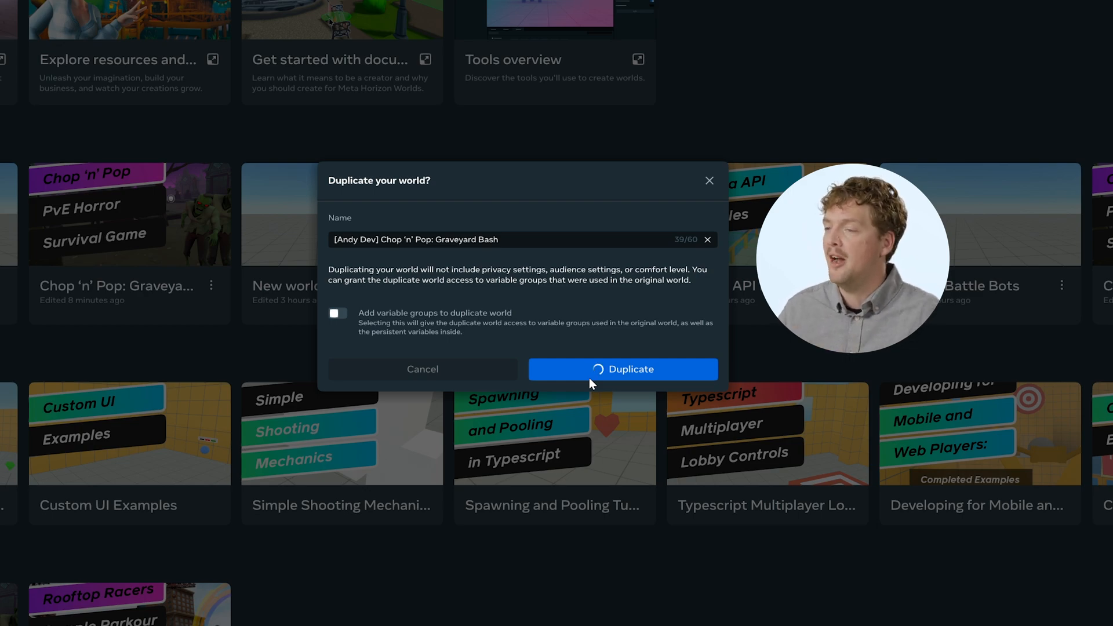
click(623, 368)
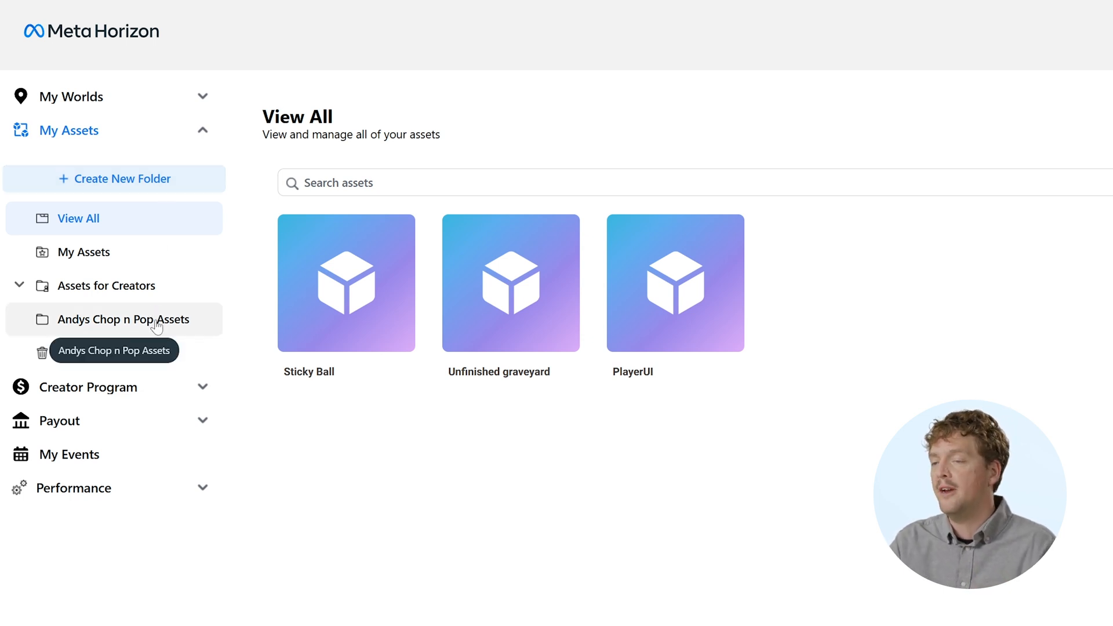
- Share the Andys Chop n Pop Assets folder with BuckSupergoose and check its Collaborators list
click(124, 319)
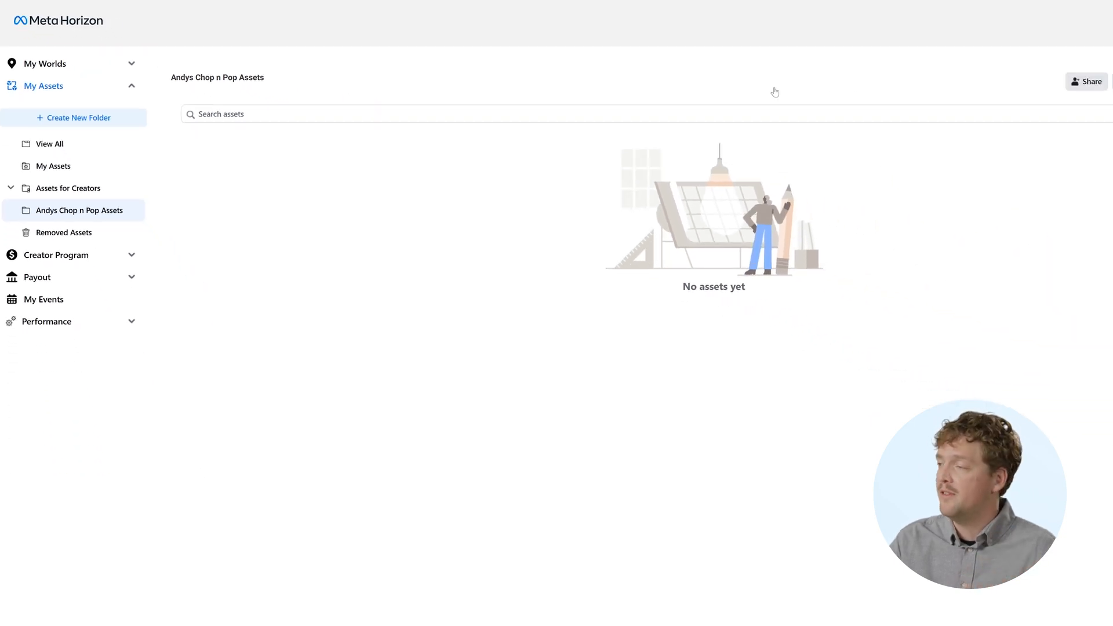
click(1086, 81)
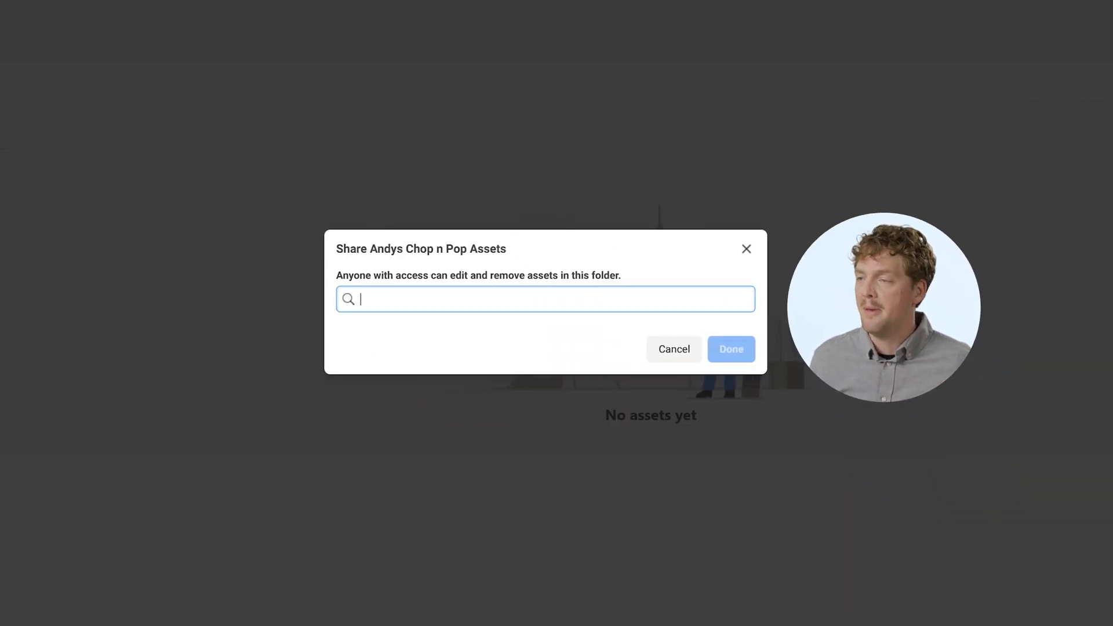
text(bu)
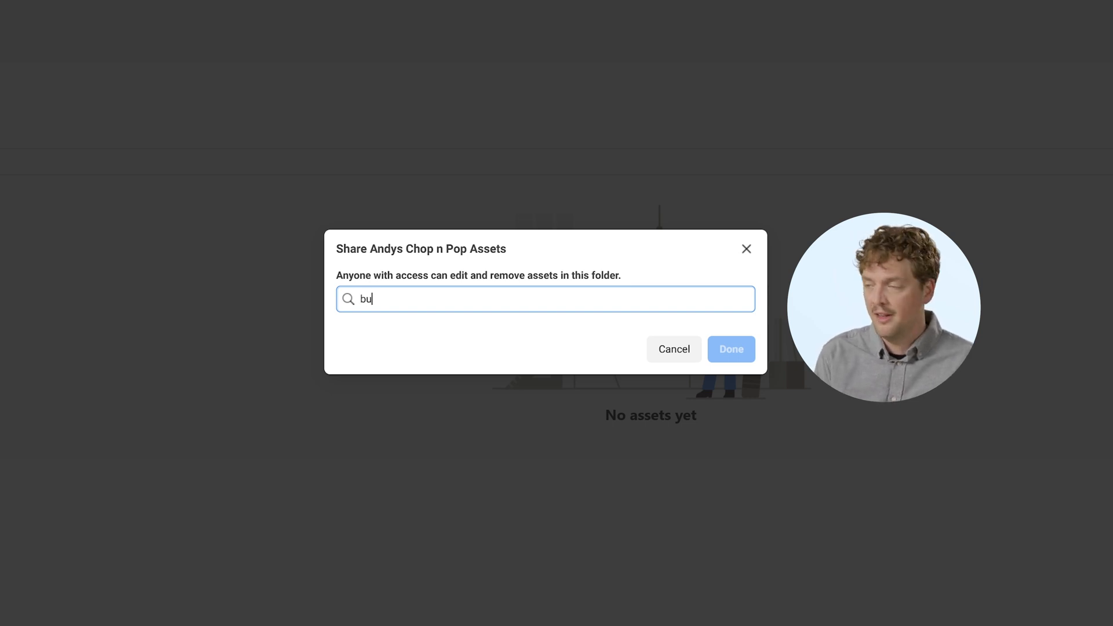
text(cks)
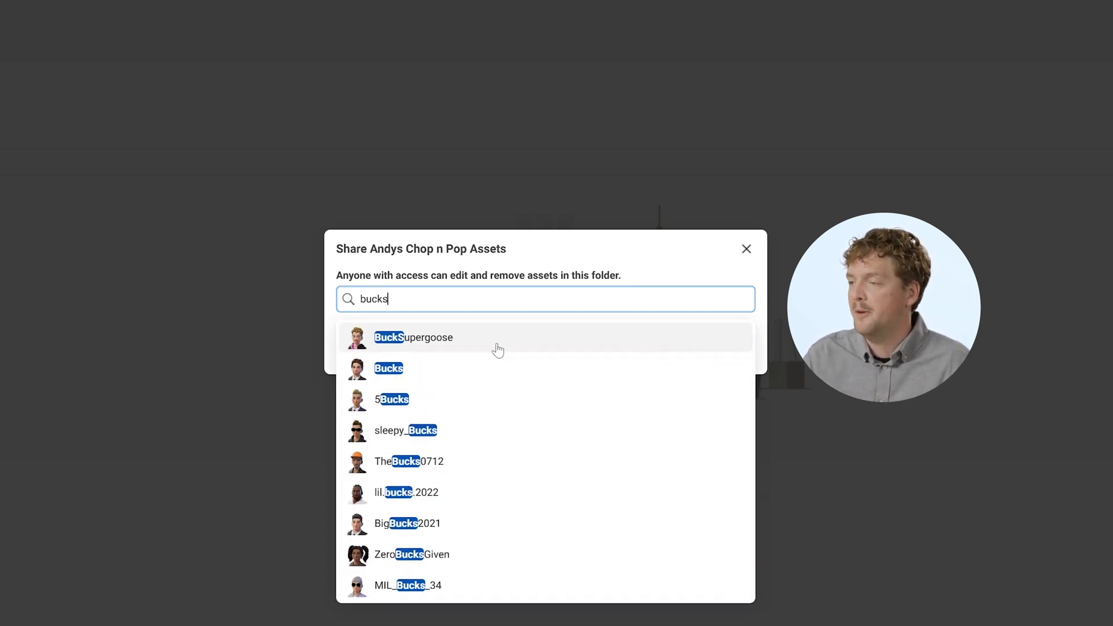
click(414, 337)
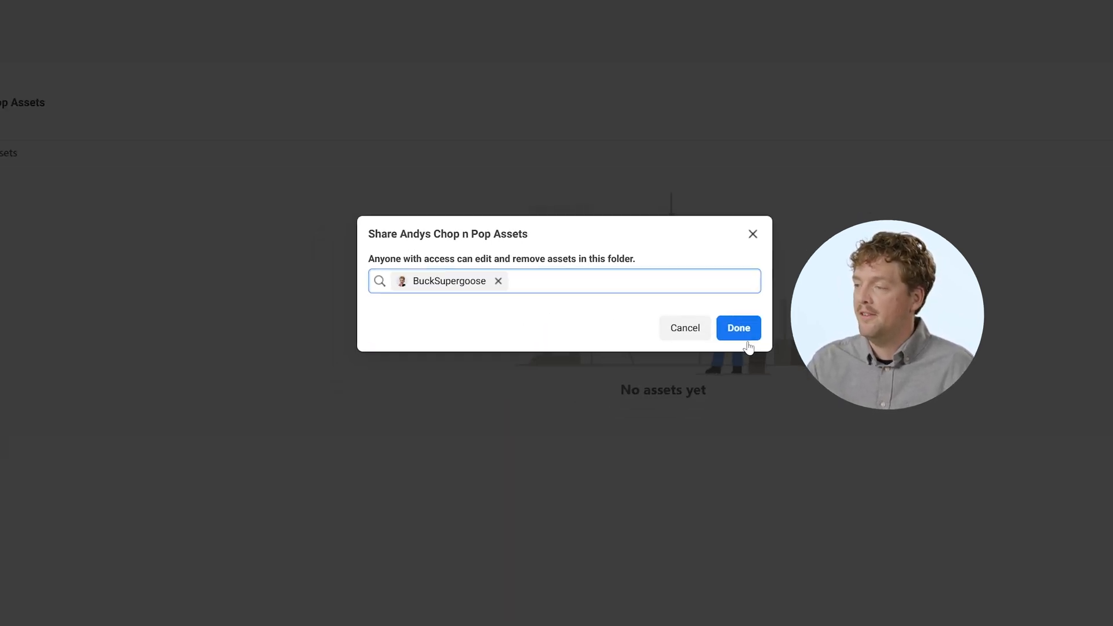
click(737, 327)
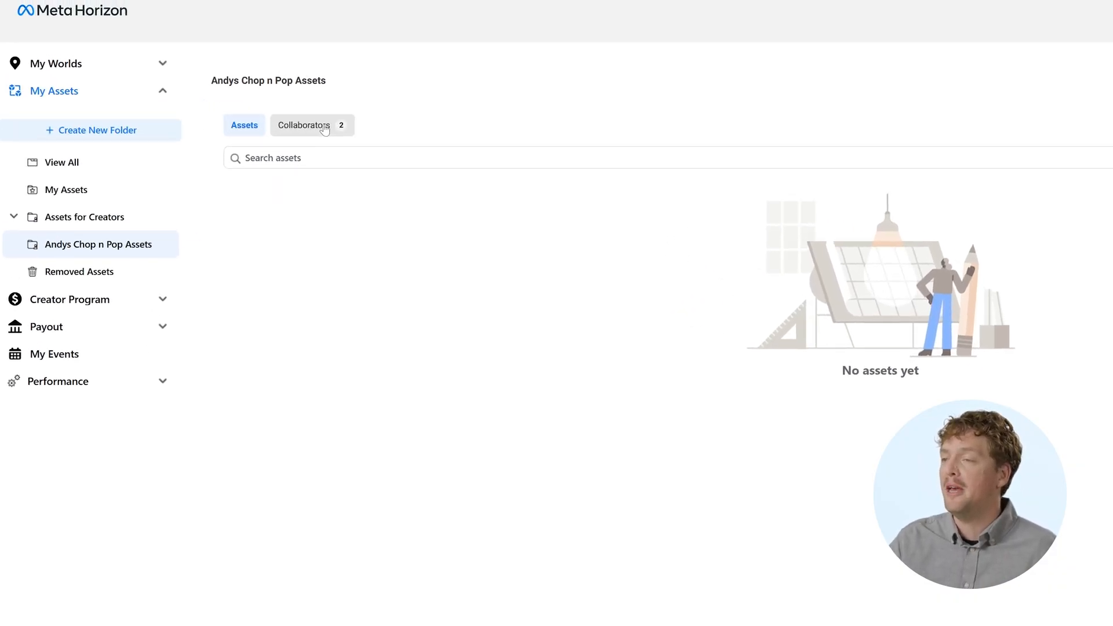
click(304, 125)
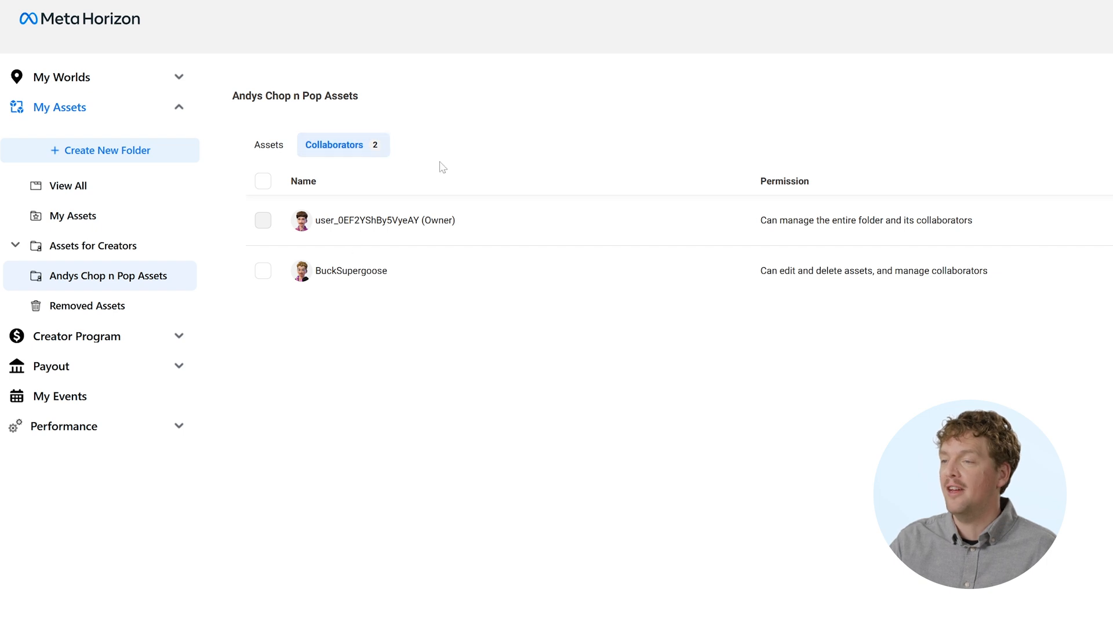
mouse_move(398, 263)
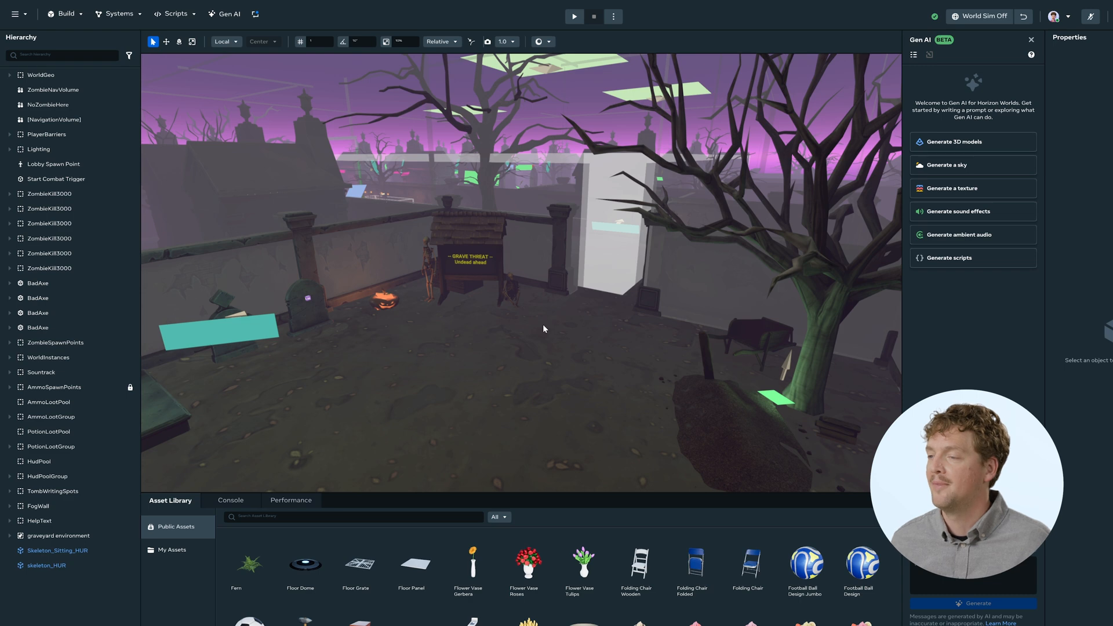
mouse_move(918, 292)
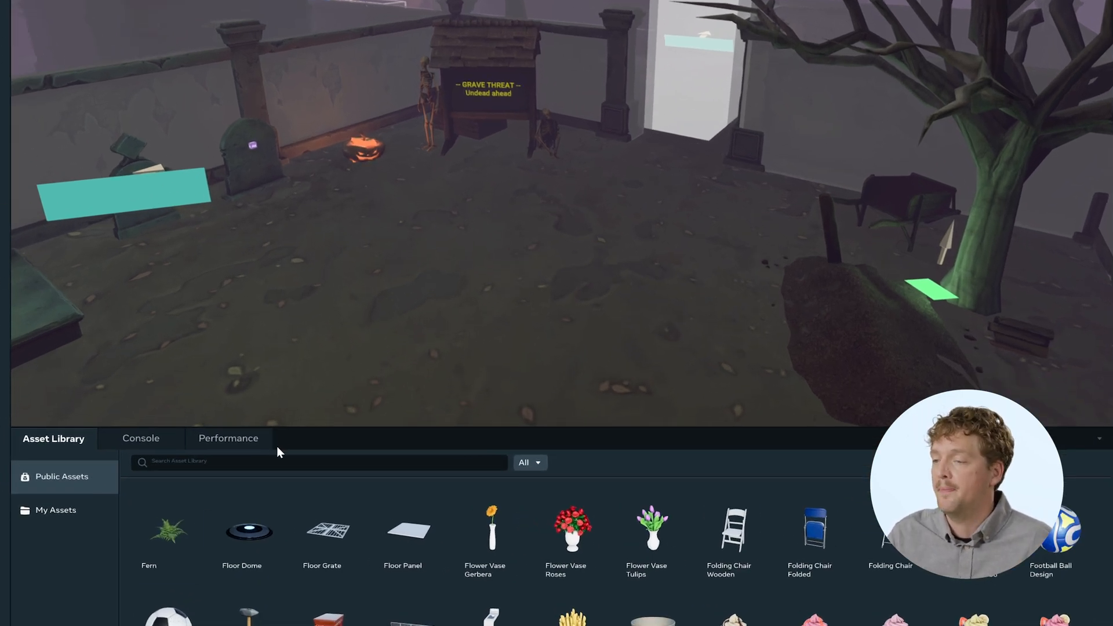
- Search the public asset library for 'skeleton'
click(318, 462)
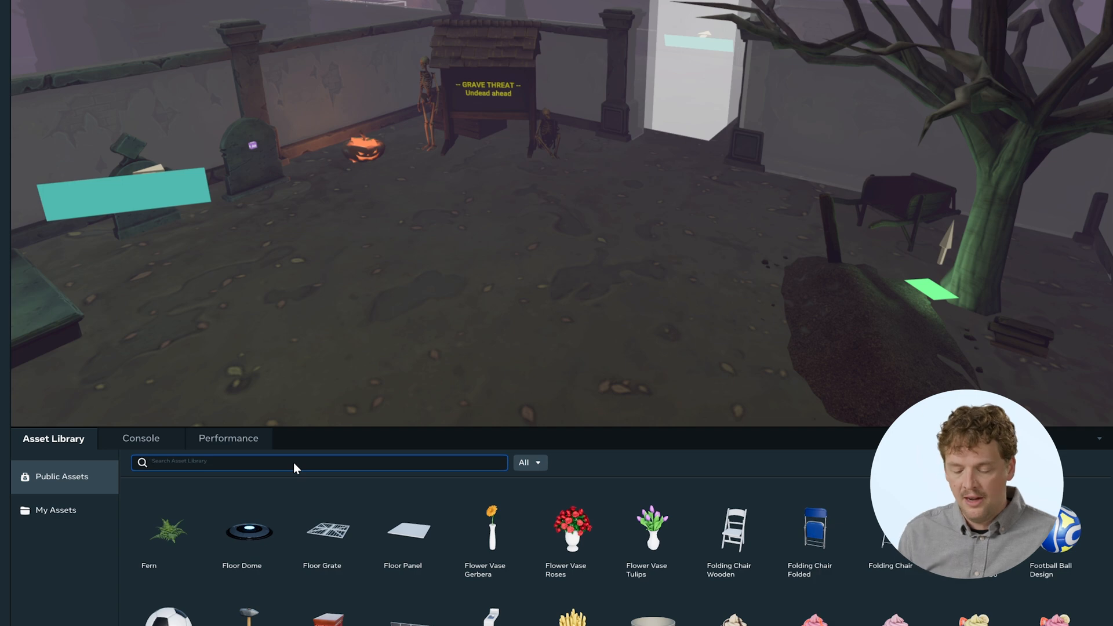
text(skeleton)
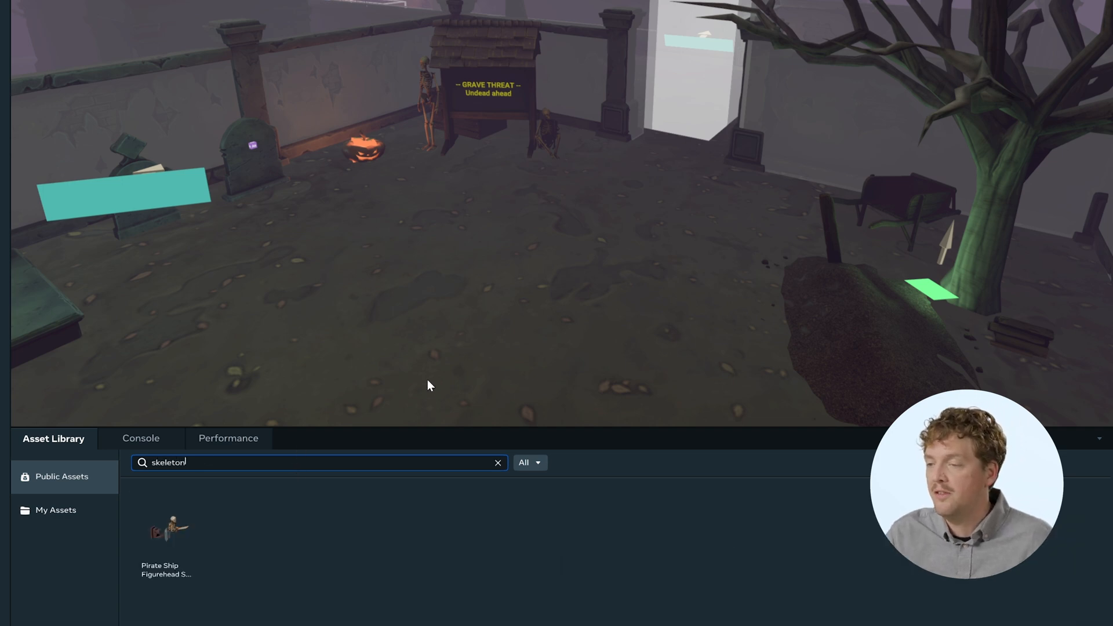
mouse_move(216, 531)
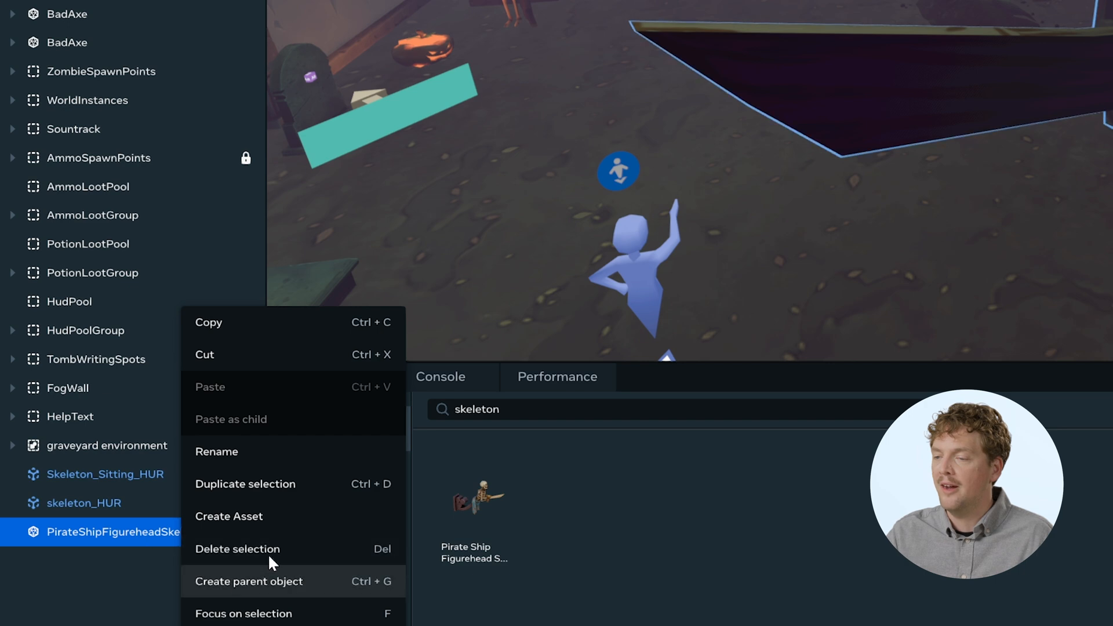
mouse_move(294, 541)
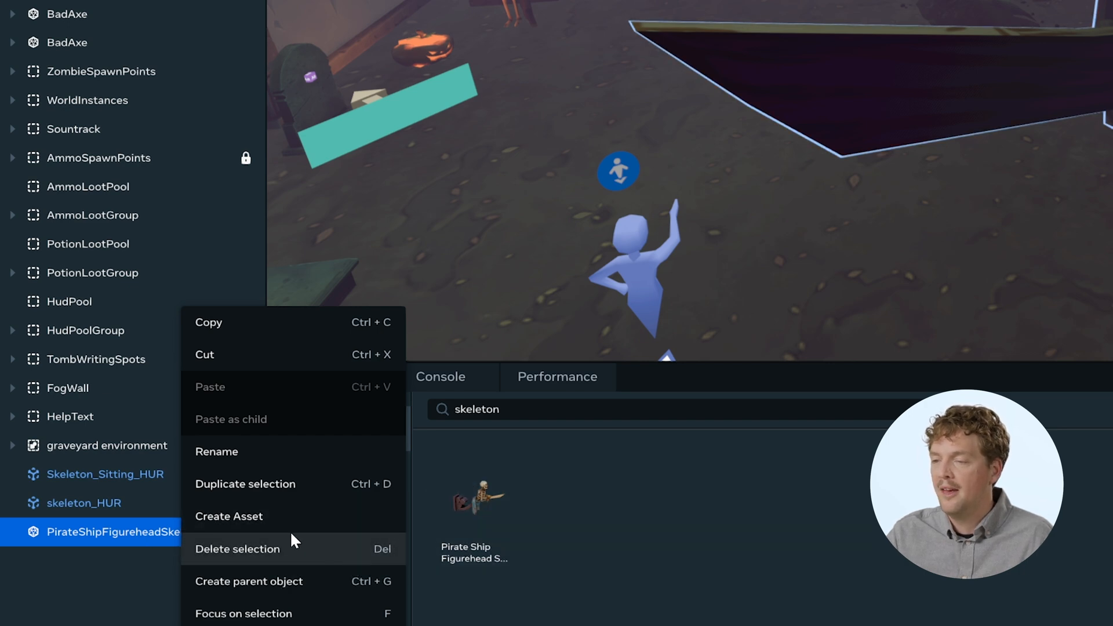
- Create template asset HugeSkeletonFigurehead from the figurehead in Andys Chop n Pop Assets
click(229, 516)
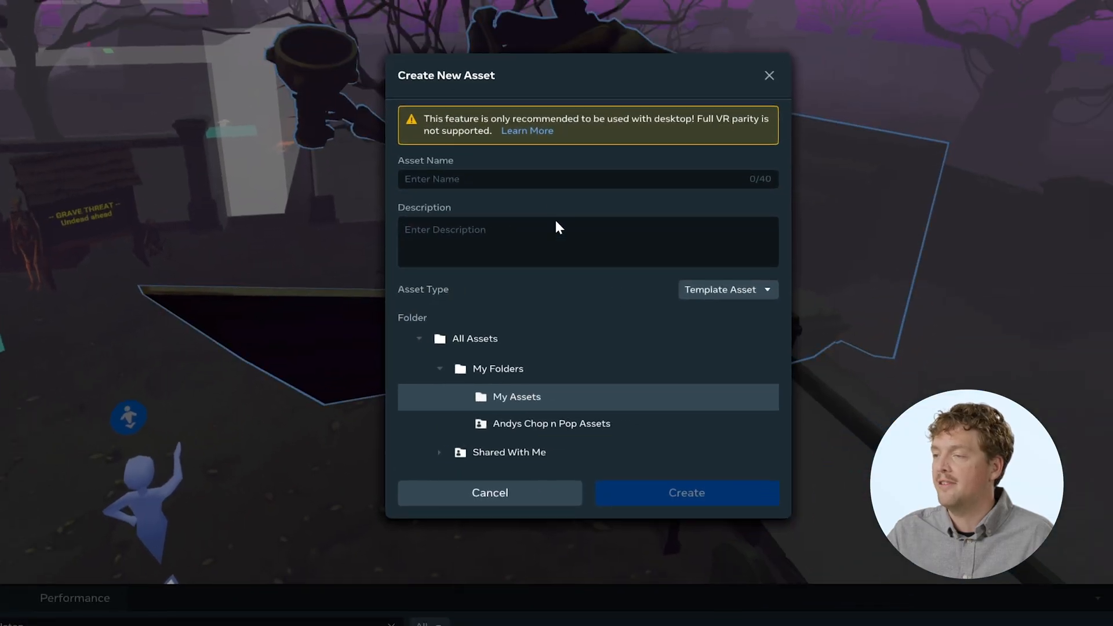
click(568, 178)
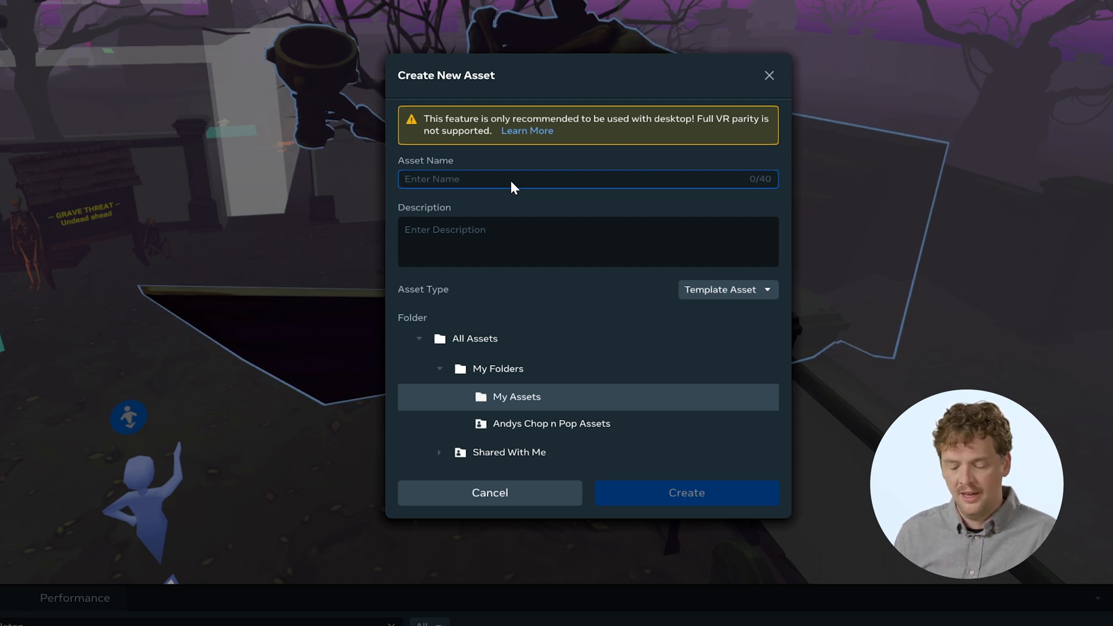
text(HugeSkelet)
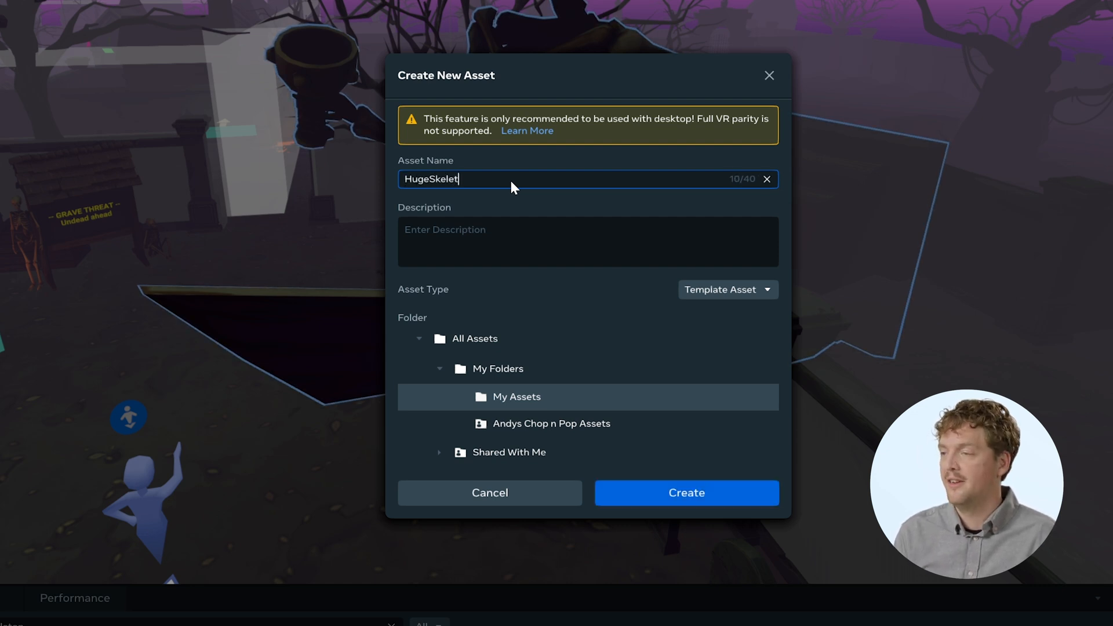
text(onFigu)
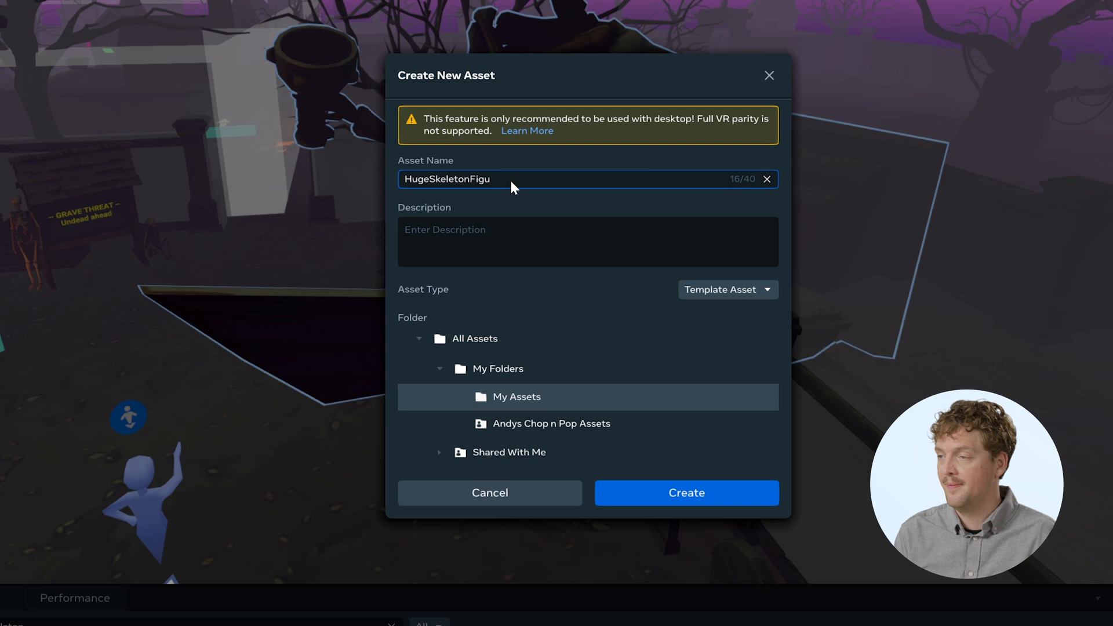
text(rehead)
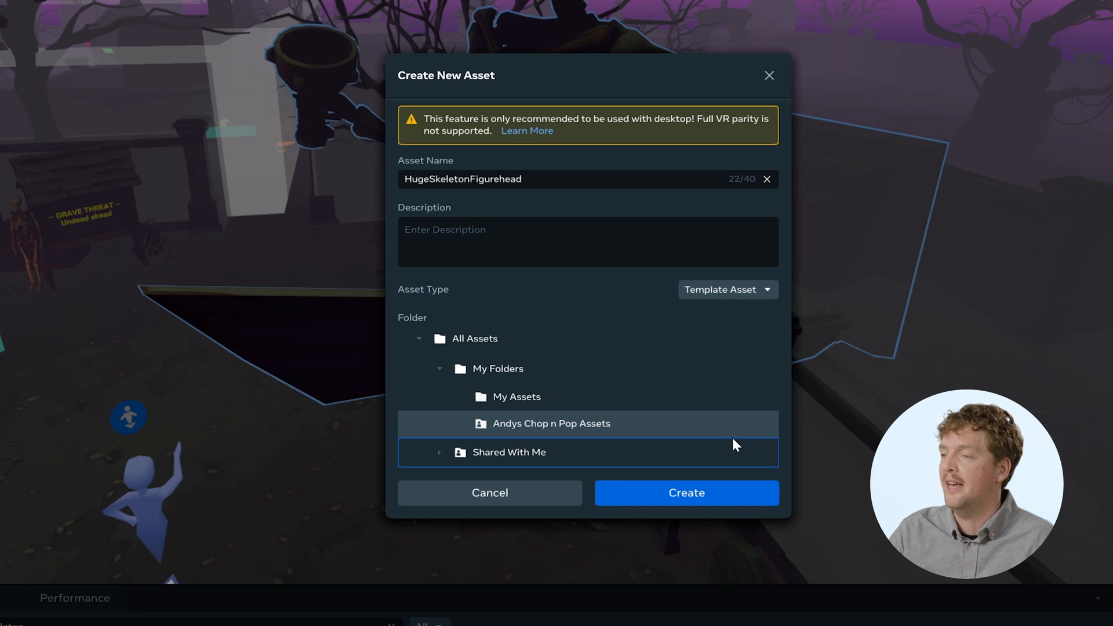
click(686, 492)
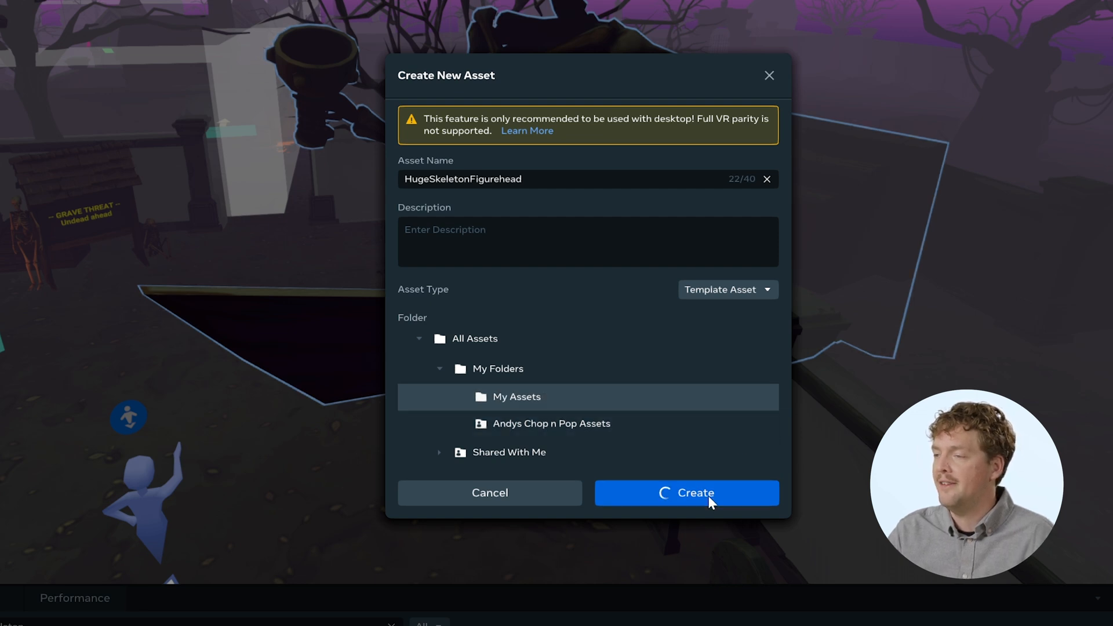
click(686, 493)
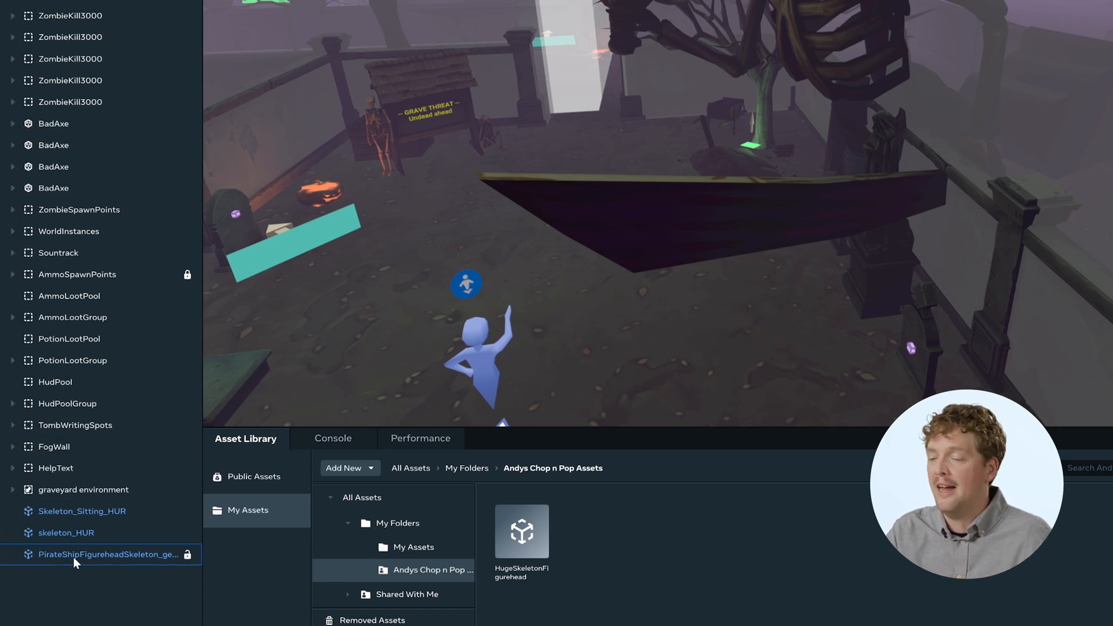
- Choose Edit Template Definition on the HugeSkeletonFigurehead instance in the Hierarchy
click(107, 554)
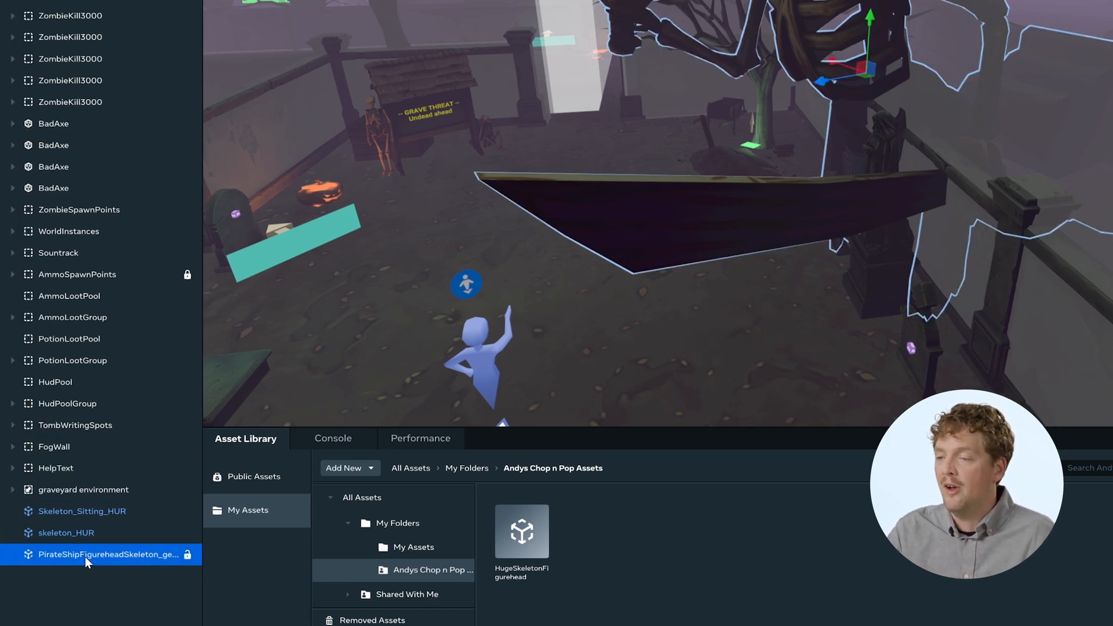
right_click(85, 554)
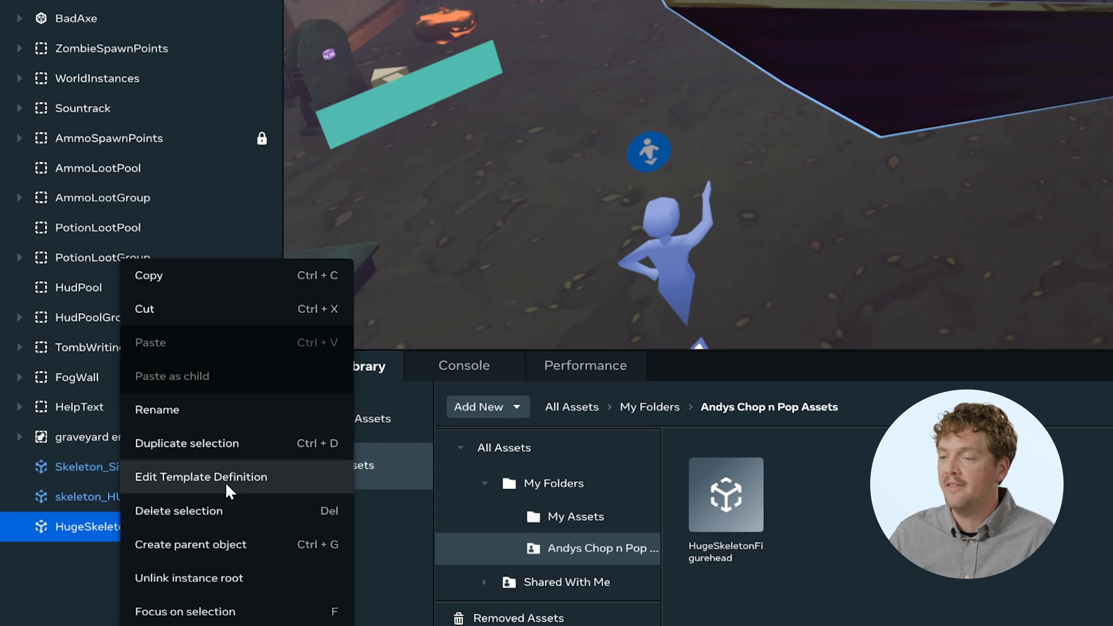
mouse_move(205, 439)
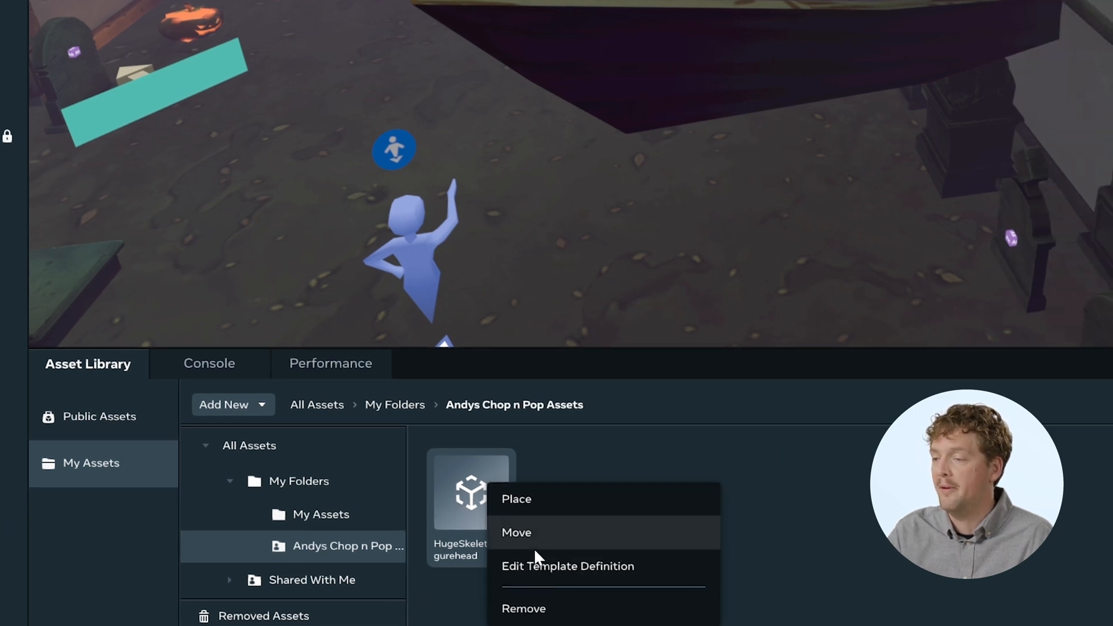
click(516, 499)
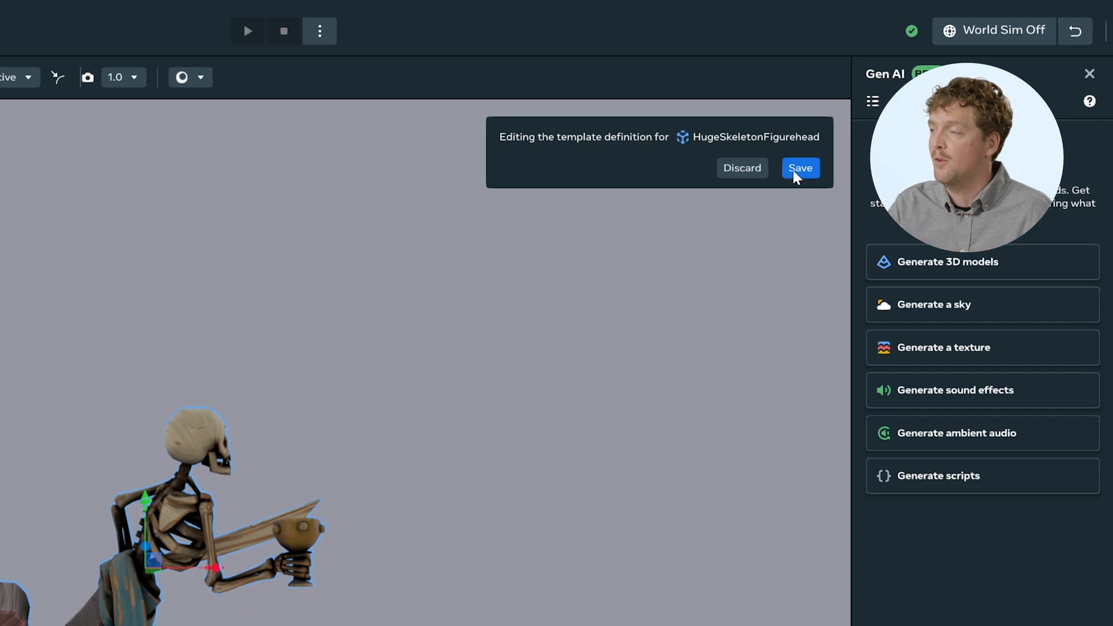
- Save the HugeSkeletonFigurehead template edits and publish them as a new version
click(800, 168)
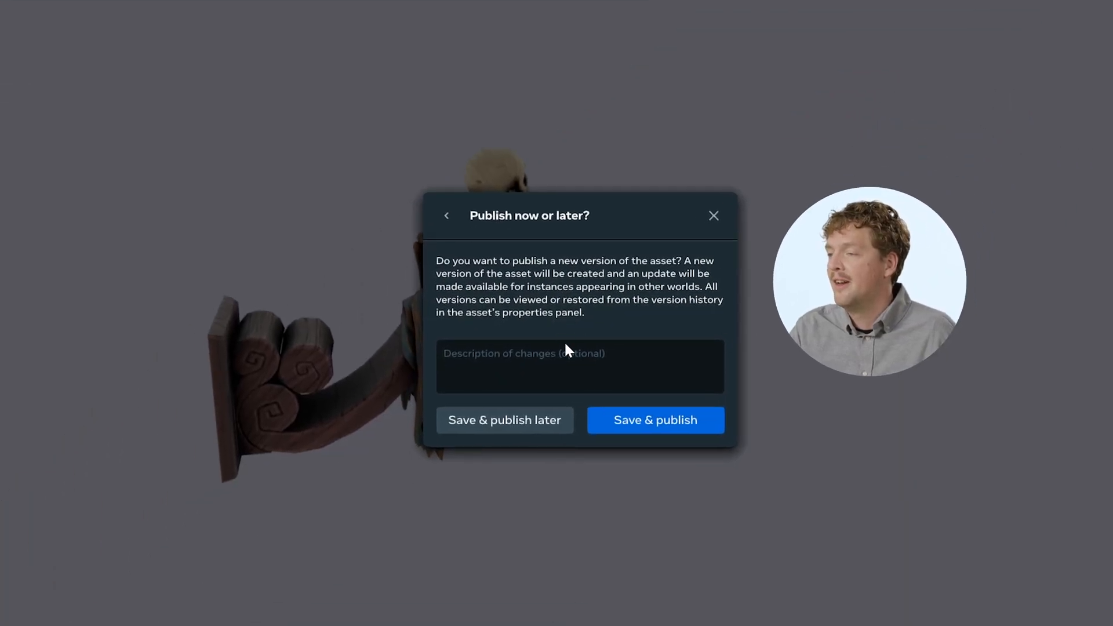
click(579, 366)
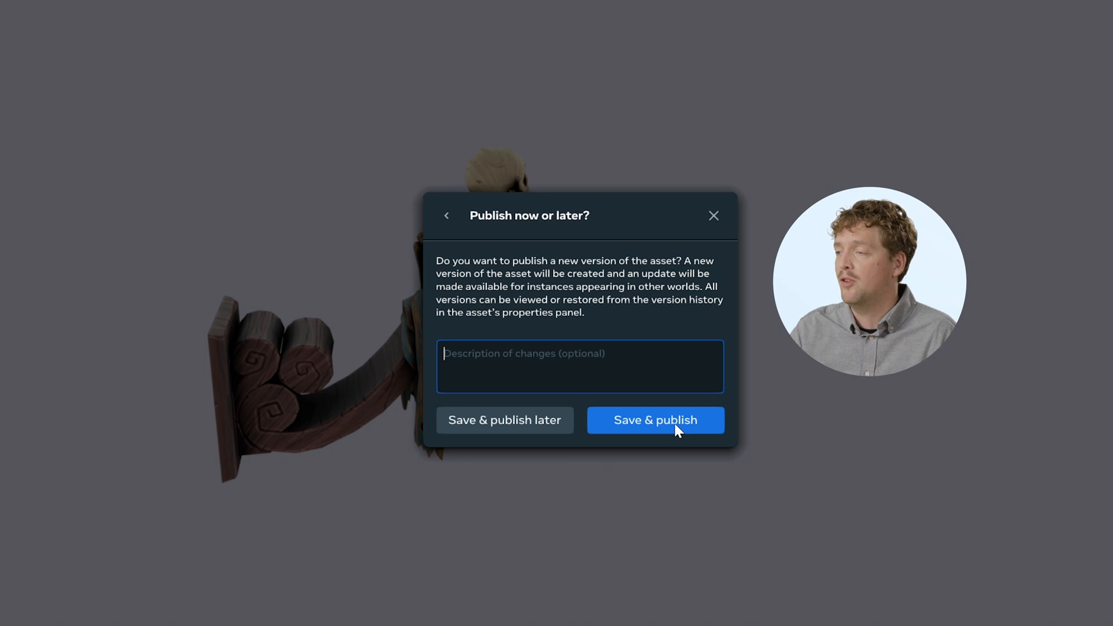
mouse_move(483, 415)
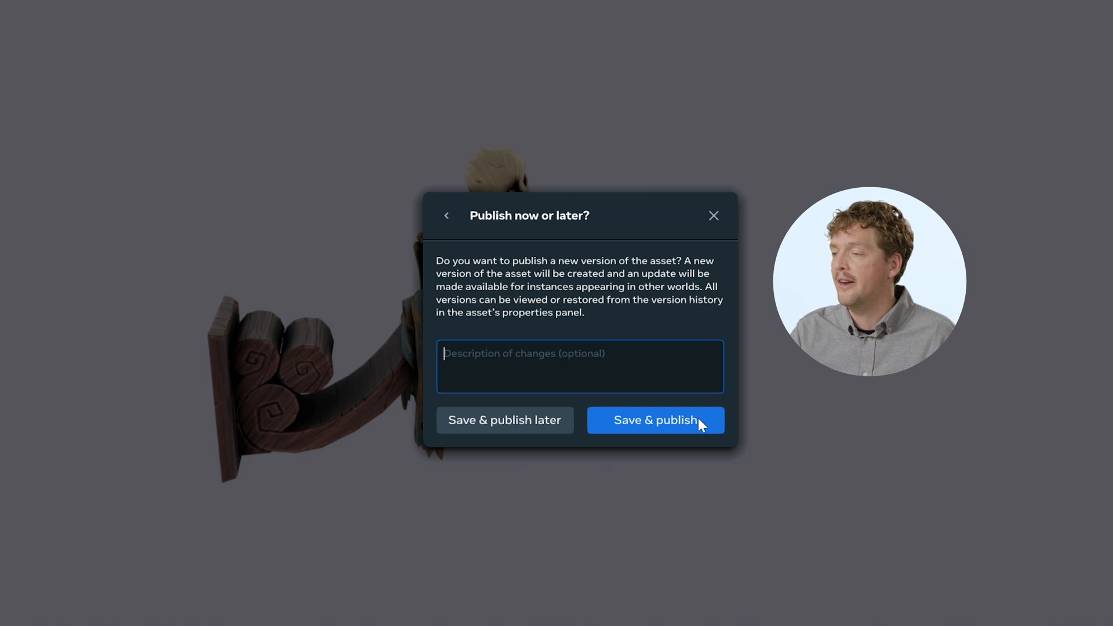
click(654, 420)
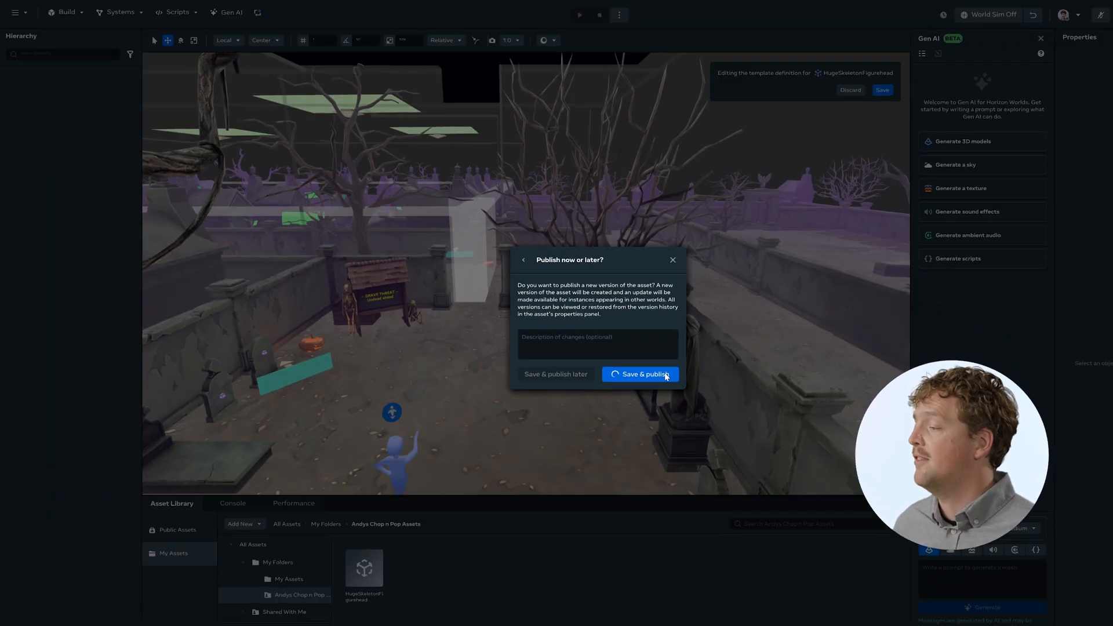
click(639, 373)
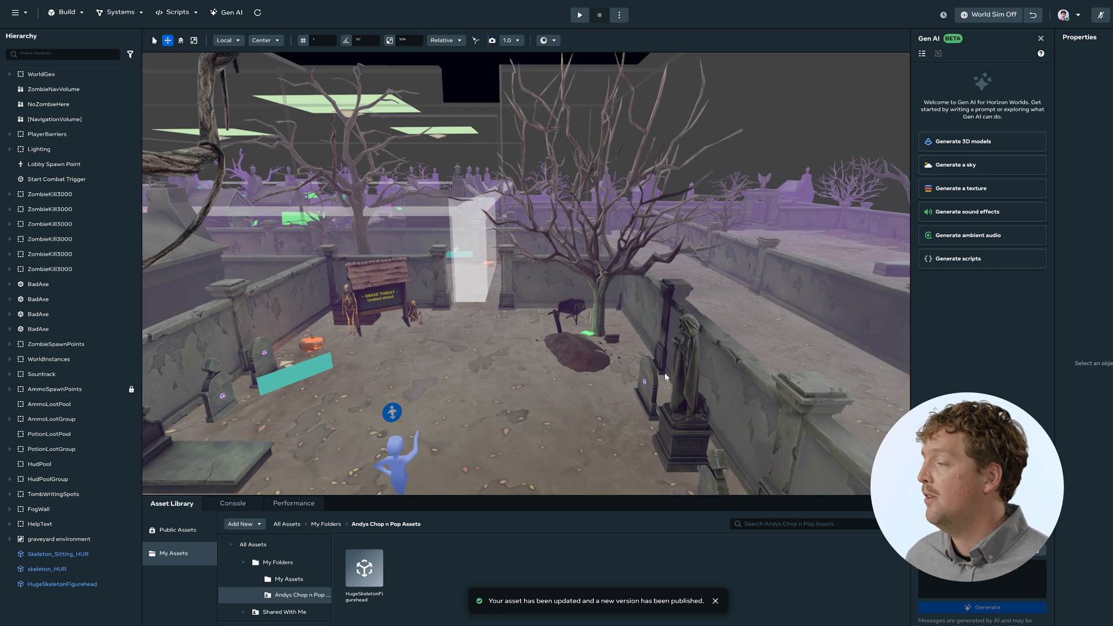